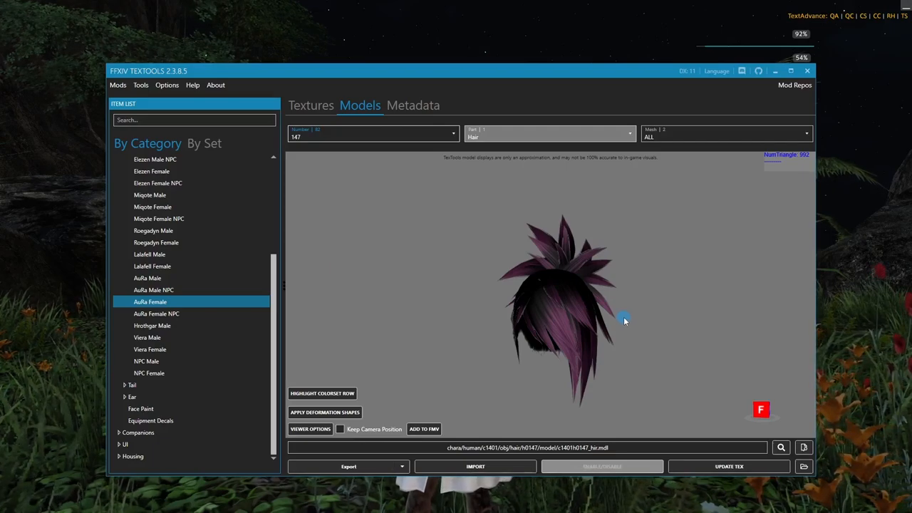
pyautogui.moveTo(618, 316)
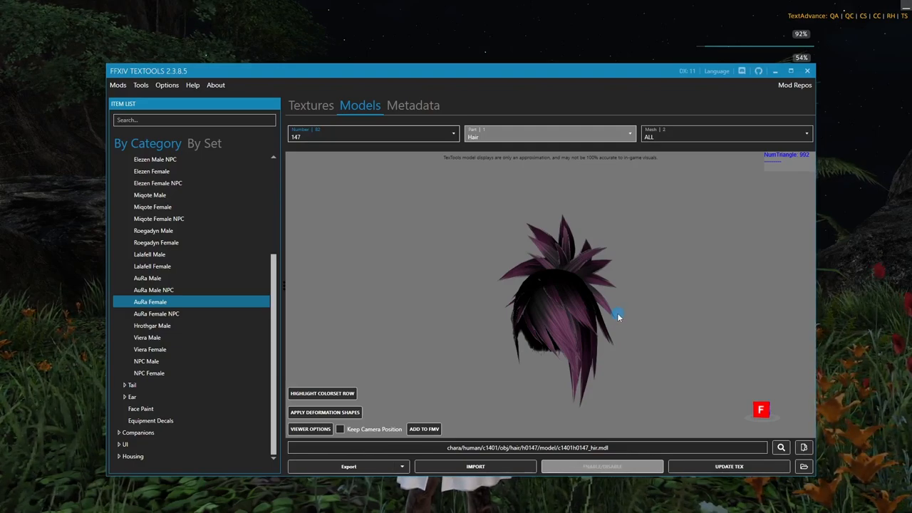
pyautogui.moveTo(593, 313)
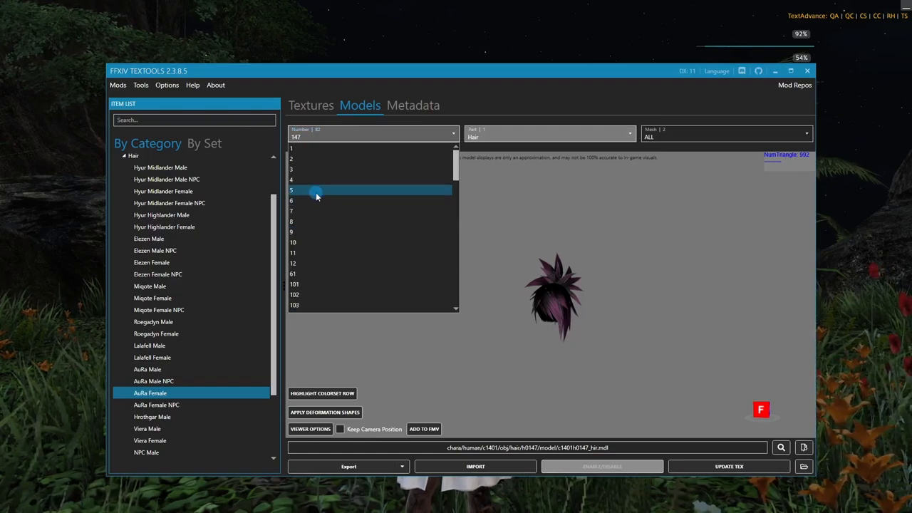
# Load Au Ra Female hair 0005 and show its normal map texture
pyautogui.click(319, 190)
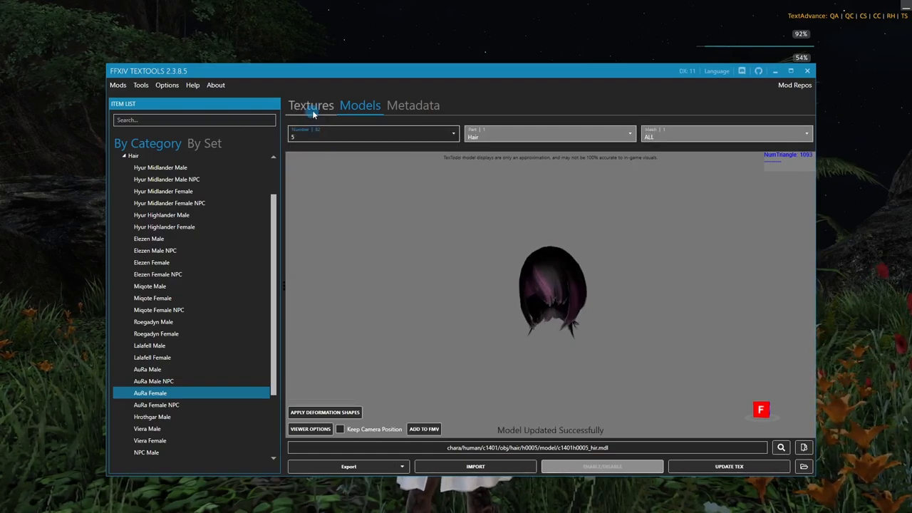
pyautogui.click(310, 105)
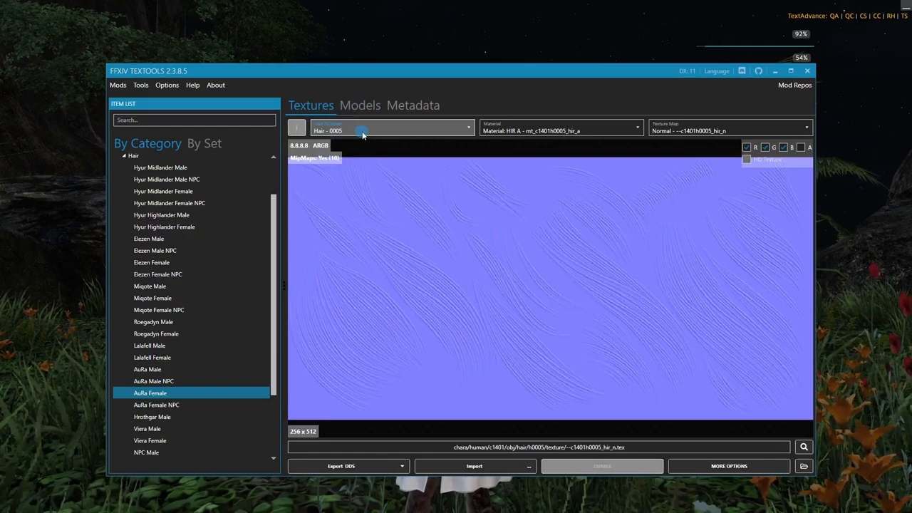
pyautogui.moveTo(379, 186)
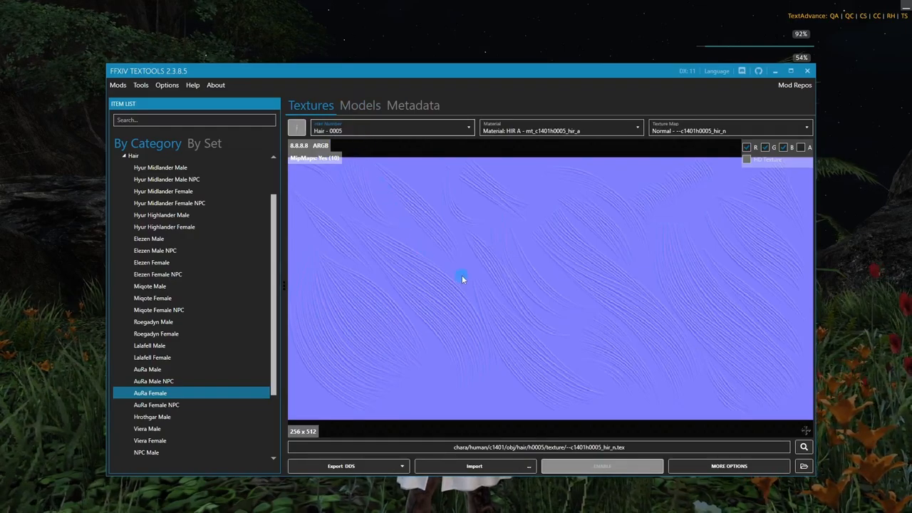
pyautogui.moveTo(467, 275)
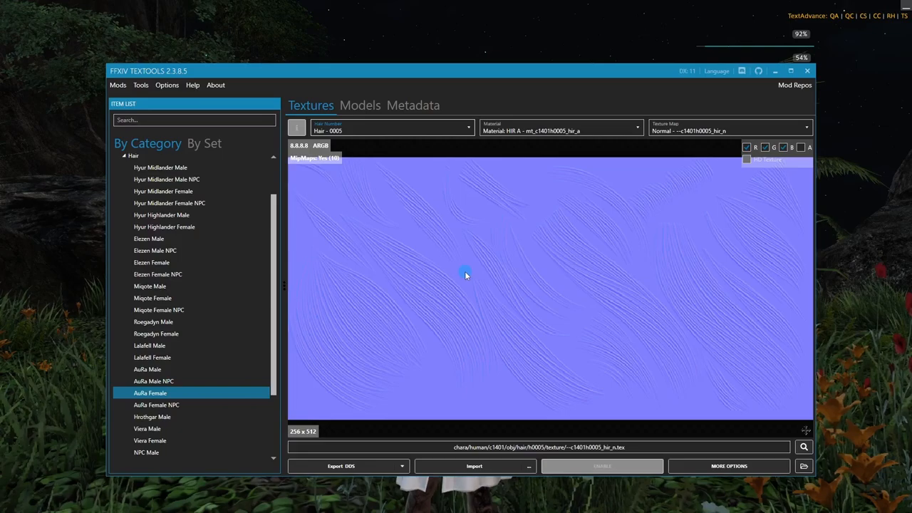
pyautogui.moveTo(230, 396)
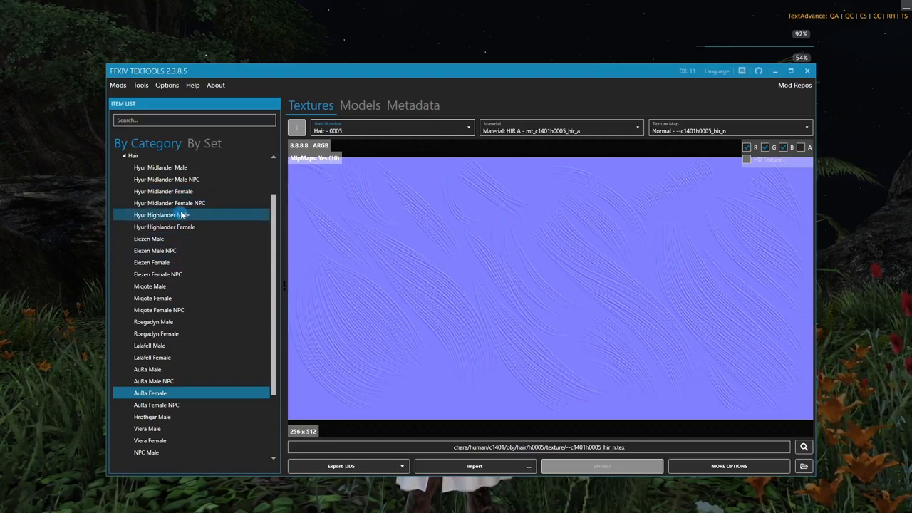
# Select Hyur Midlander Female hair 0147 and choose its HIR A material
pyautogui.click(183, 191)
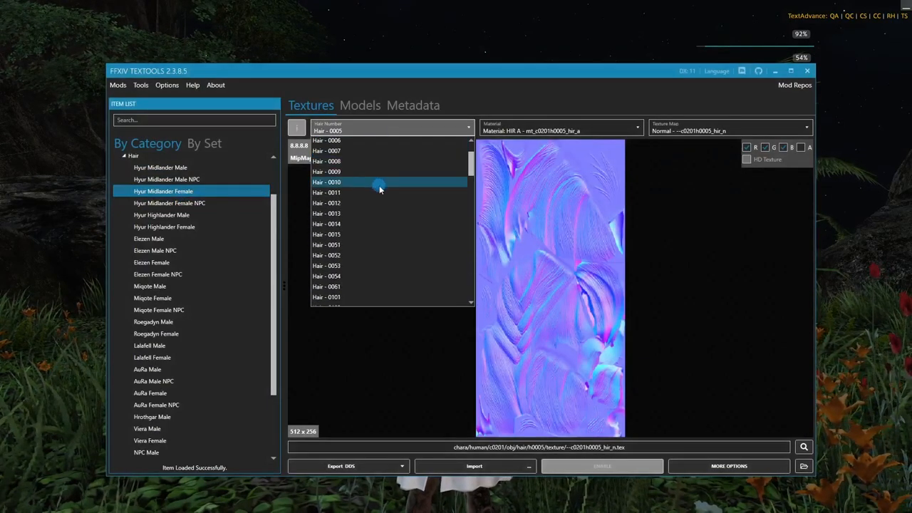
pyautogui.scroll(-3)
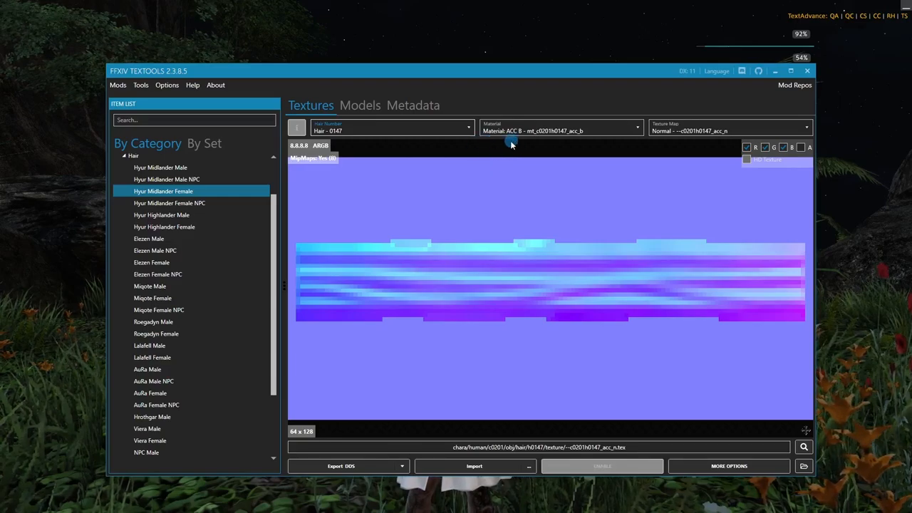
pyautogui.moveTo(514, 150)
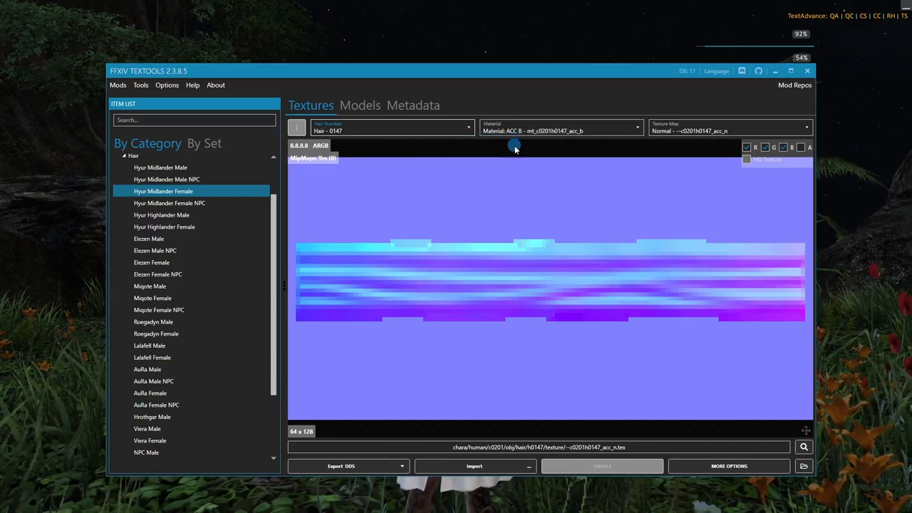
pyautogui.moveTo(515, 154)
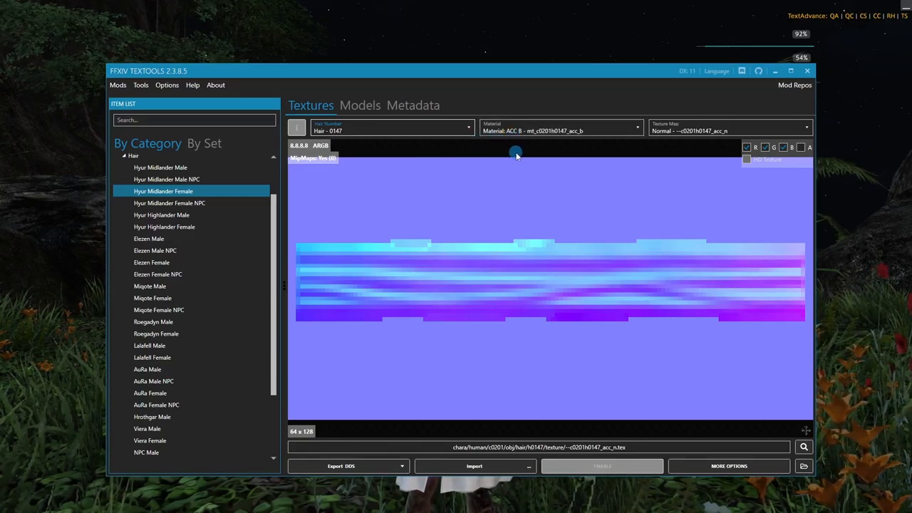
pyautogui.moveTo(516, 151)
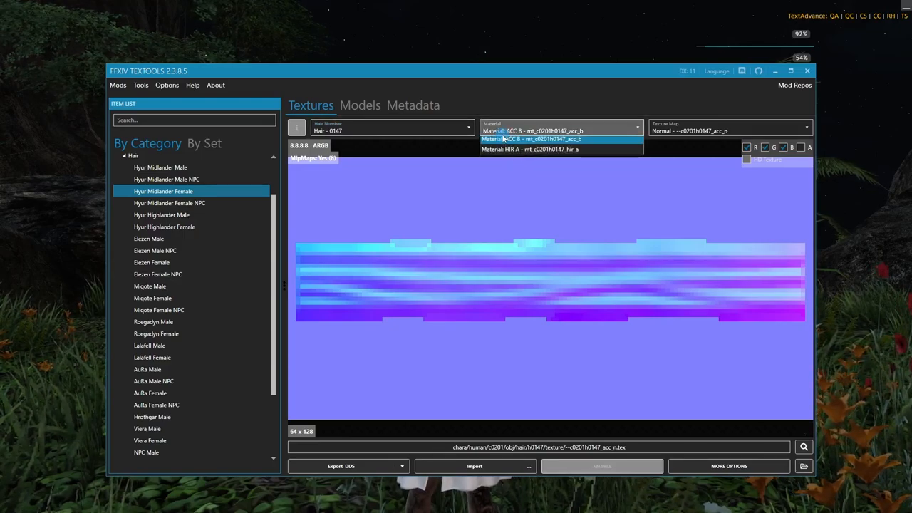
pyautogui.moveTo(511, 153)
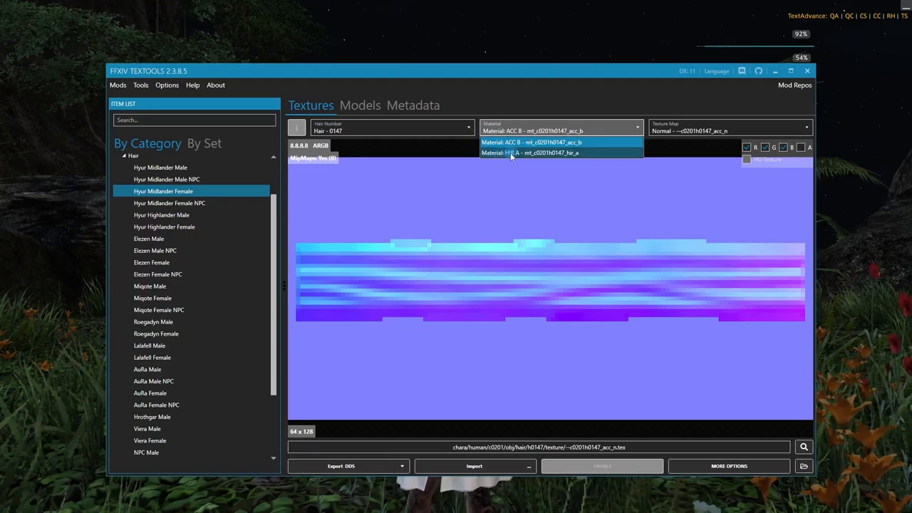
pyautogui.click(544, 153)
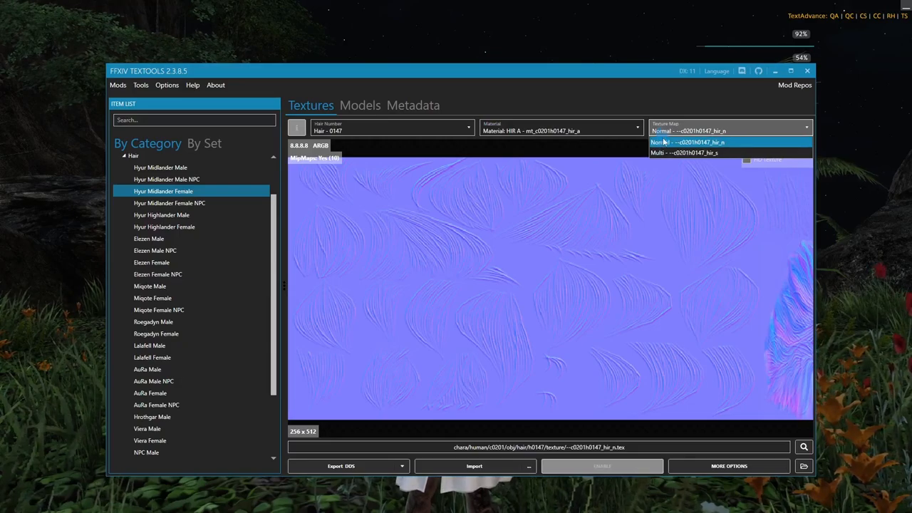
# Show hair 0147's multi texture map, export it as DDS, and open its folder
pyautogui.click(685, 153)
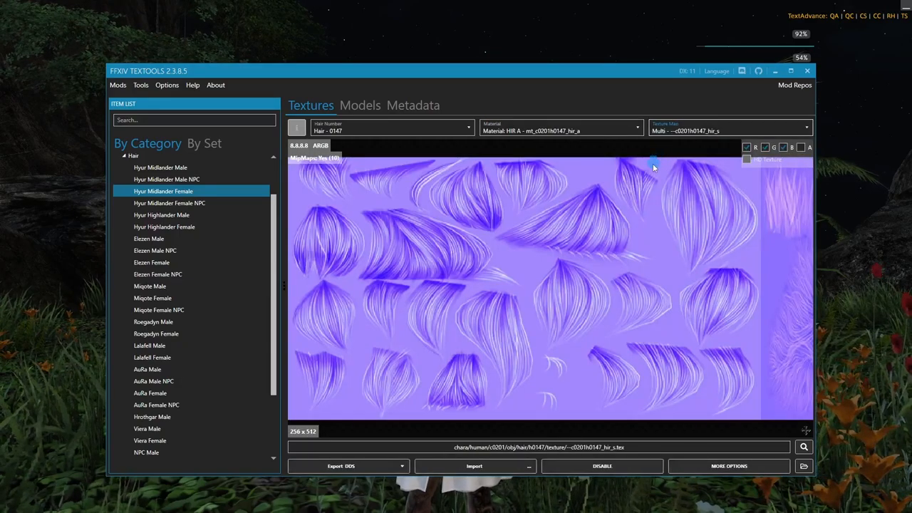
pyautogui.moveTo(459, 370)
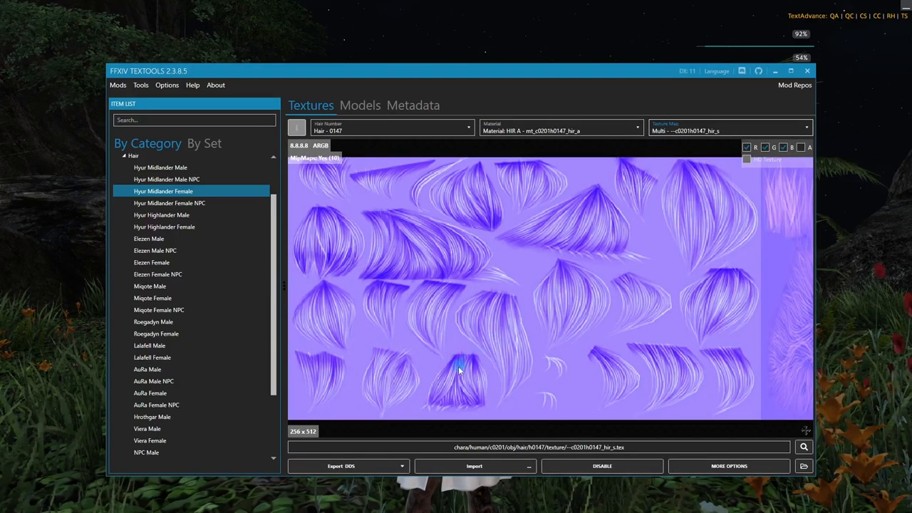
pyautogui.click(342, 466)
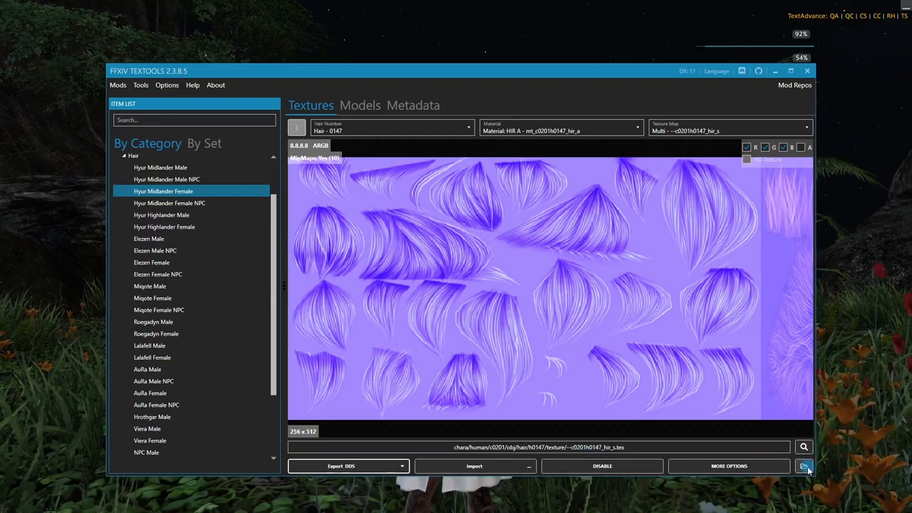
pyautogui.click(803, 466)
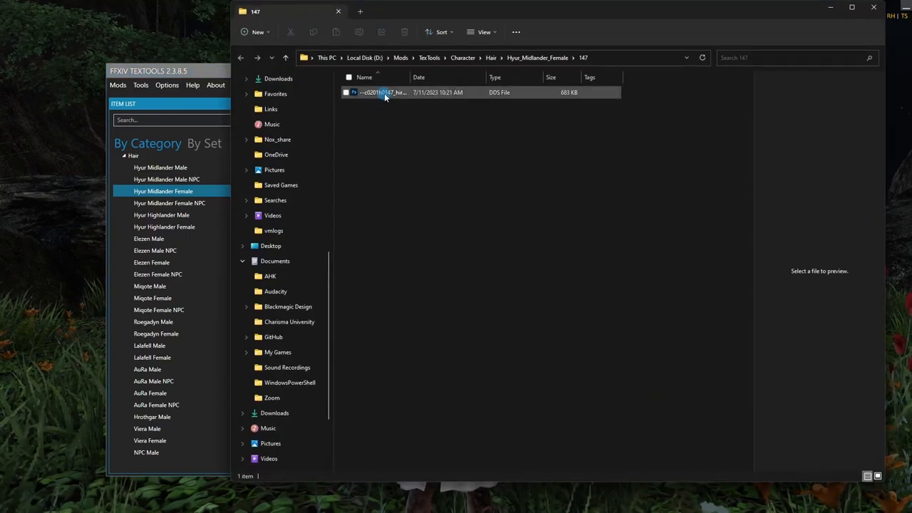
# Open the exported c0201h0147_hir_s DDS file in Photoshop
pyautogui.doubleClick(402, 93)
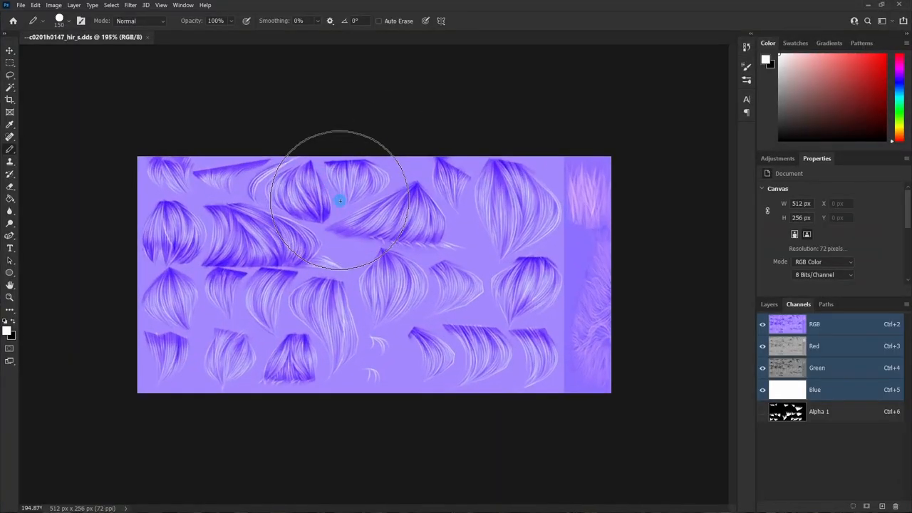
pyautogui.click(761, 411)
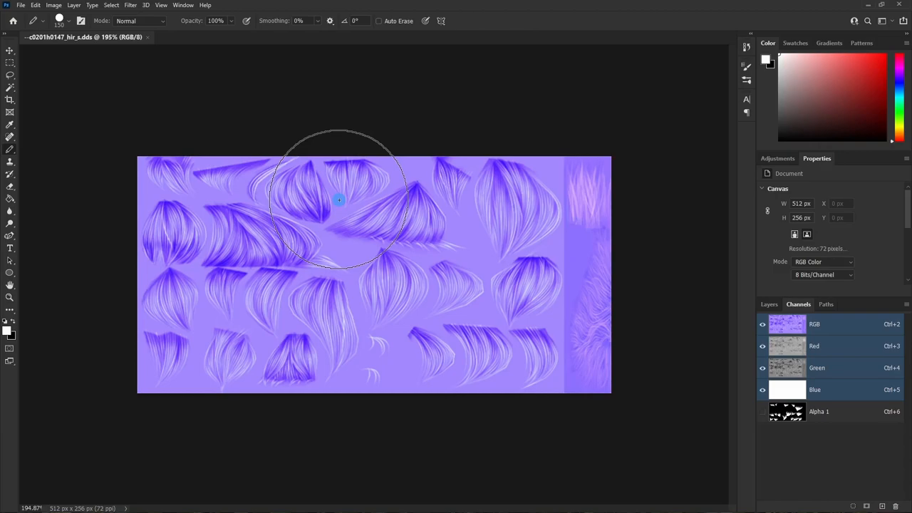
pyautogui.moveTo(690, 315)
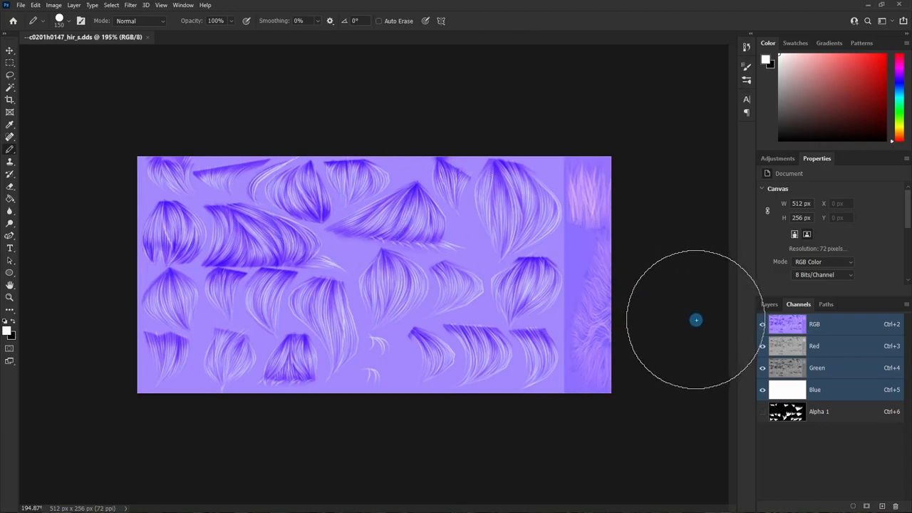
# View only the hair texture's Alpha 1 channel and select its whole mask
pyautogui.click(819, 411)
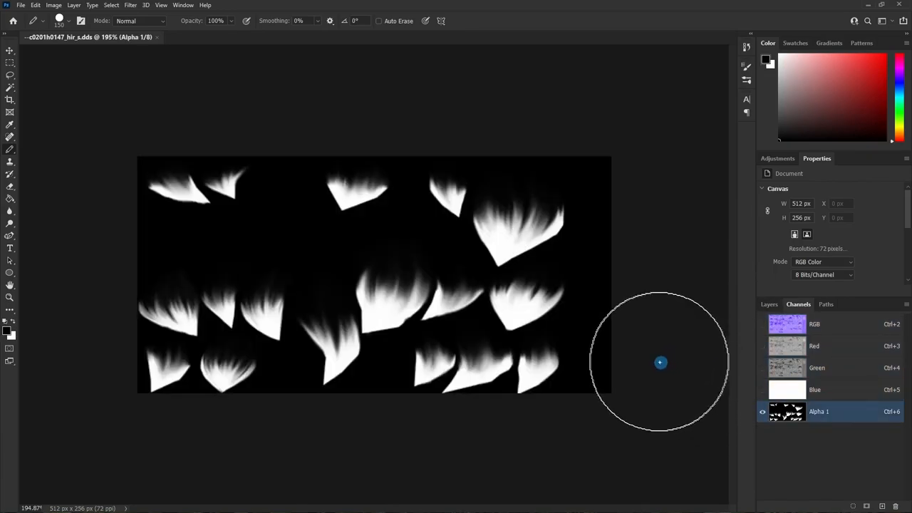
pyautogui.moveTo(631, 351)
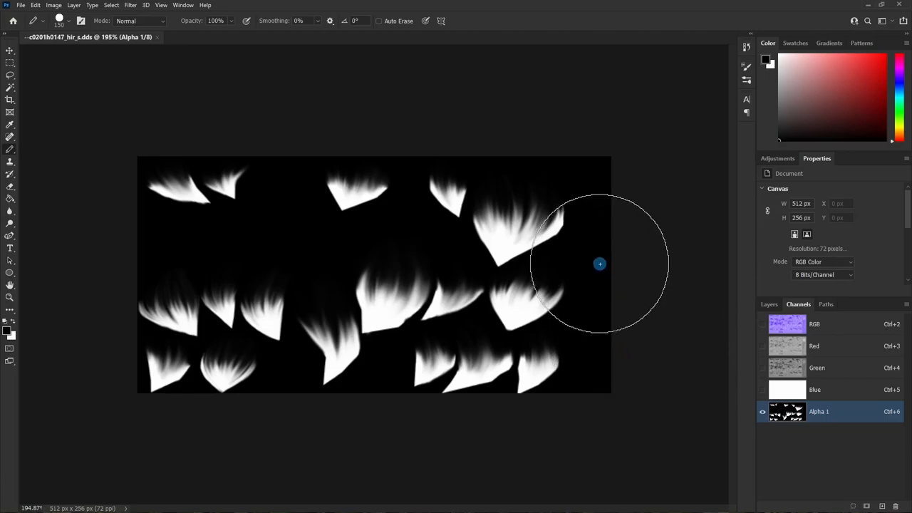
pyautogui.moveTo(578, 271)
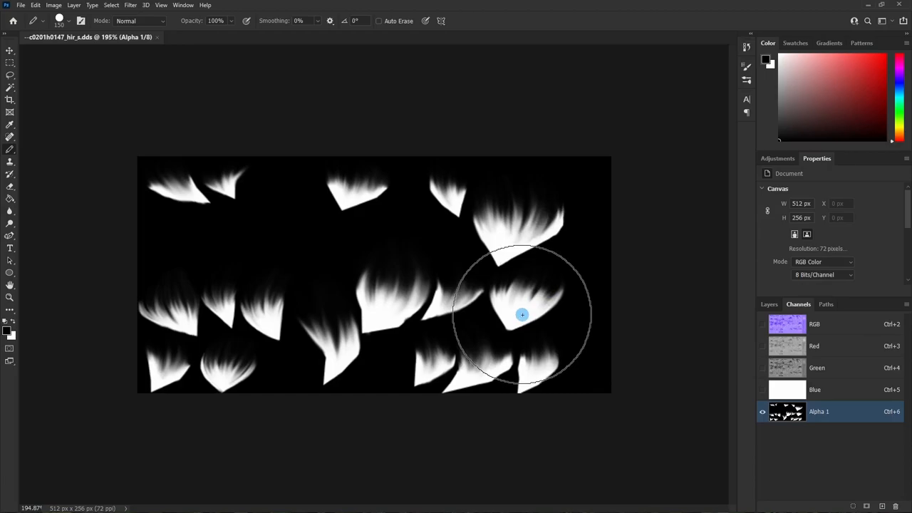
pyautogui.moveTo(519, 311)
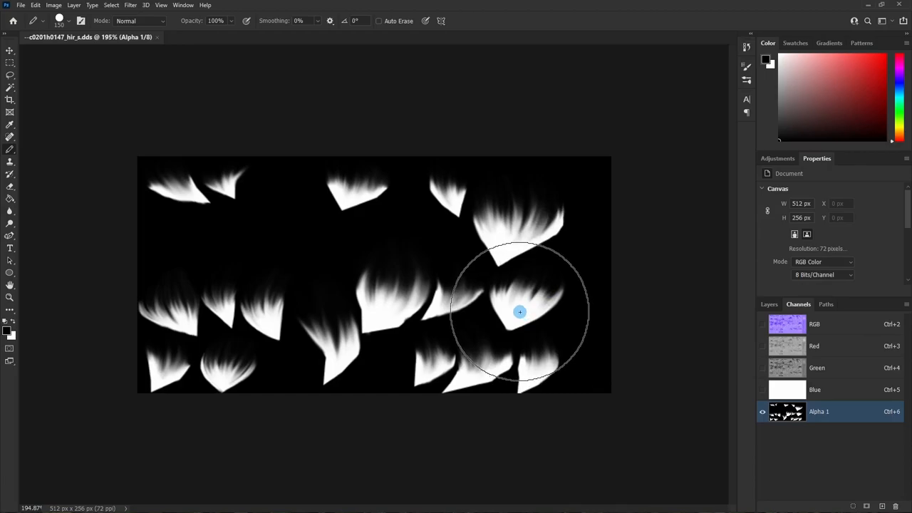
pyautogui.moveTo(520, 312); pyautogui.dragTo(594, 311)
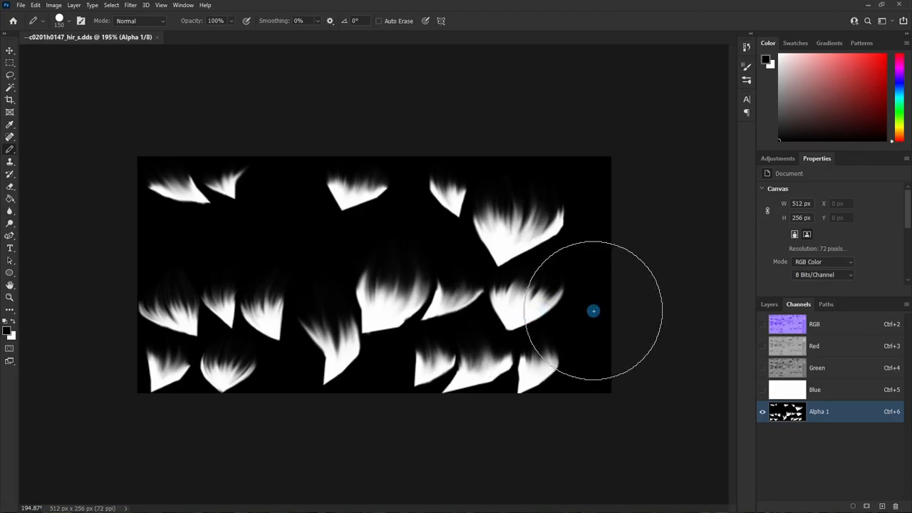
pyautogui.moveTo(611, 312)
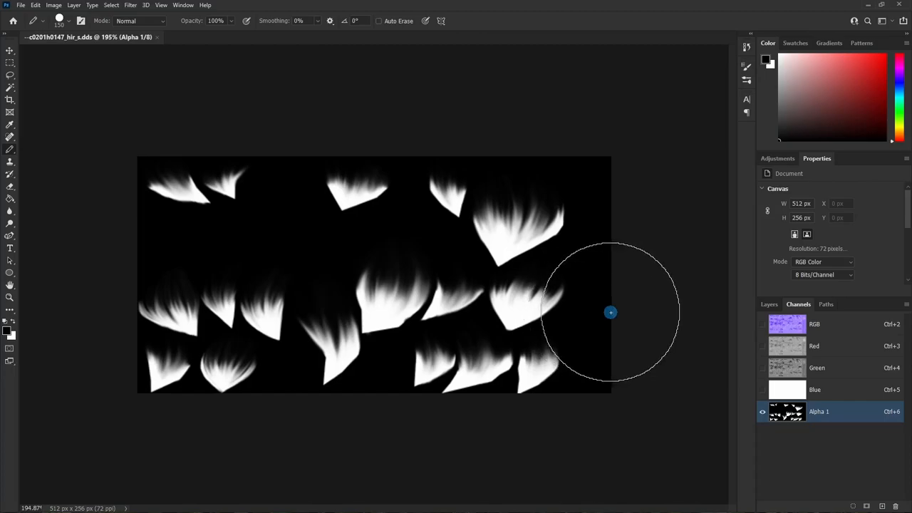
pyautogui.moveTo(717, 344)
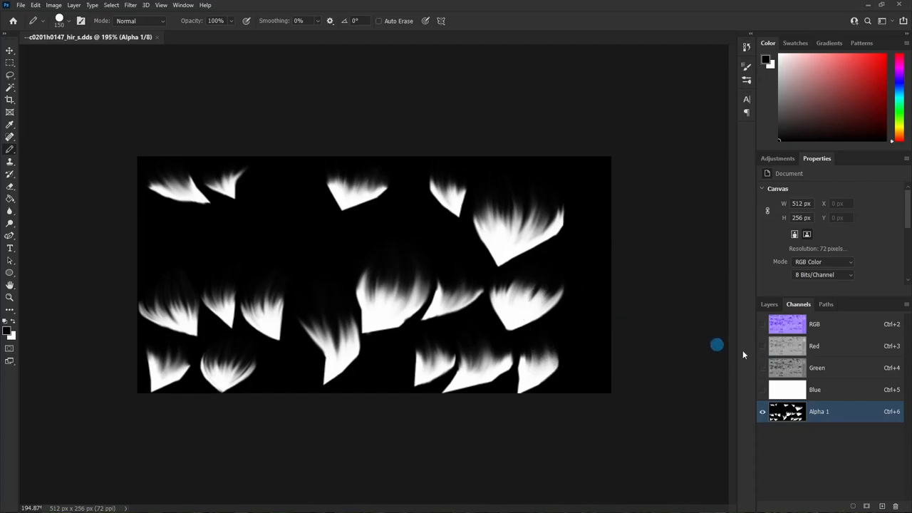
pyautogui.moveTo(560, 310)
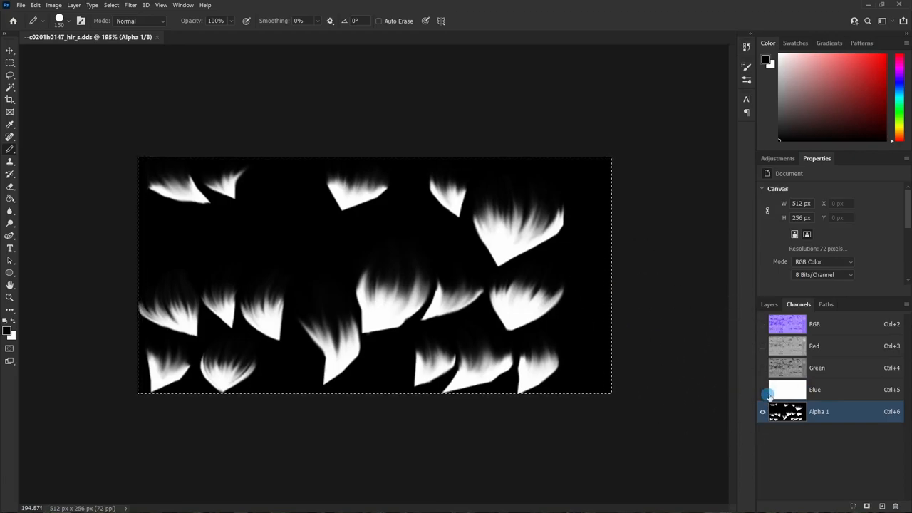
# Paste the Alpha 1 hair-strand mask into the Blue channel, undoing test strokes and inversions
pyautogui.click(814, 389)
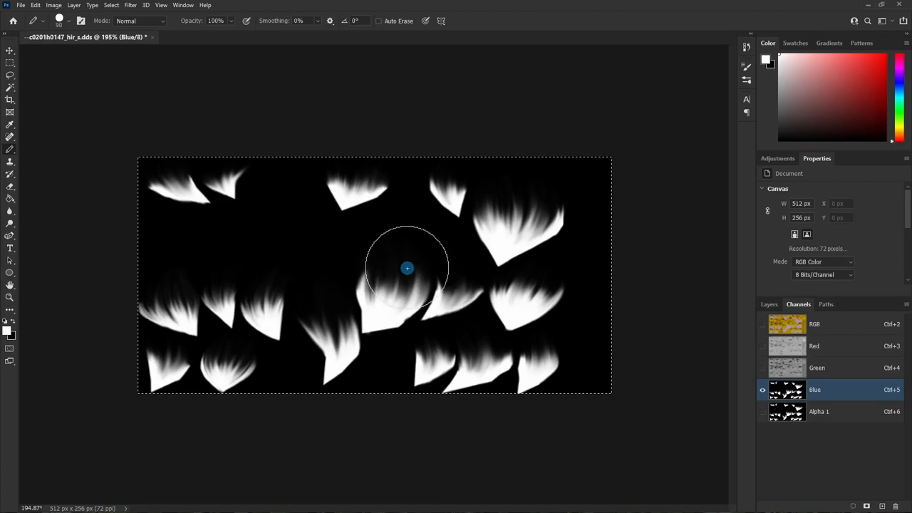
pyautogui.moveTo(409, 265)
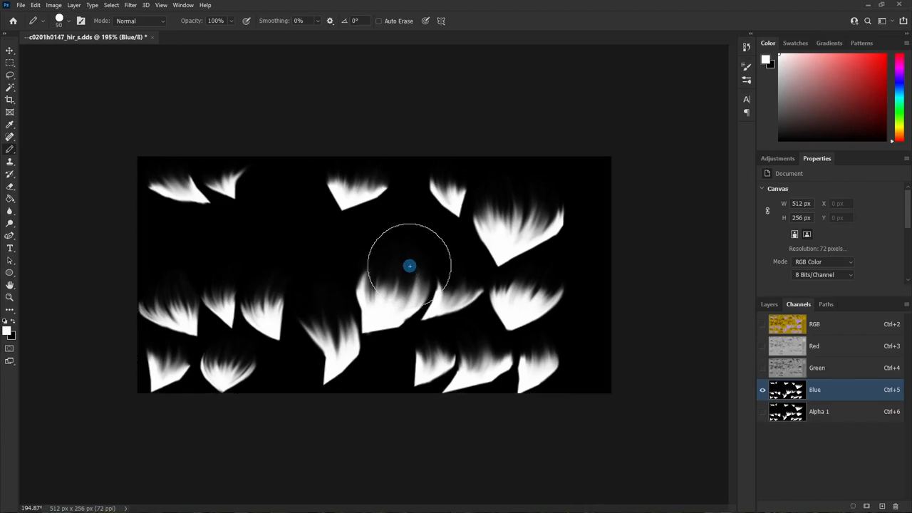
pyautogui.press('ctrl+i')
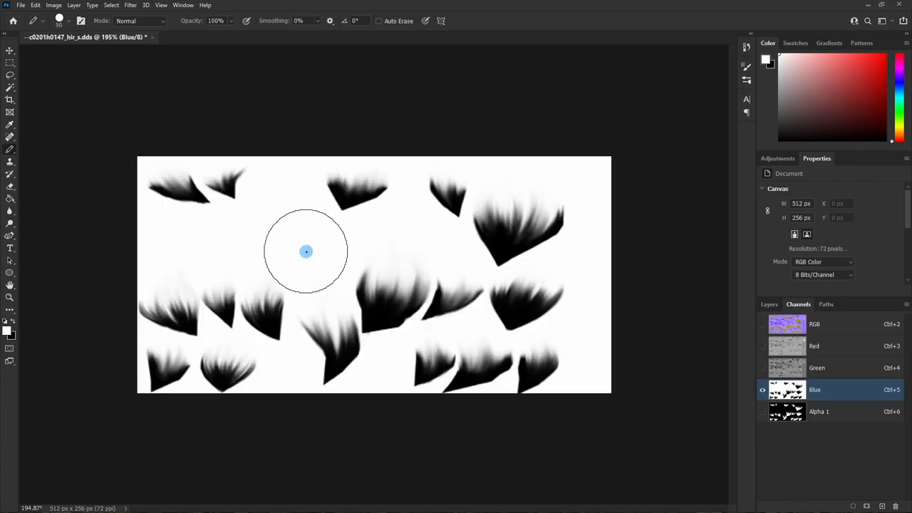
pyautogui.moveTo(296, 247)
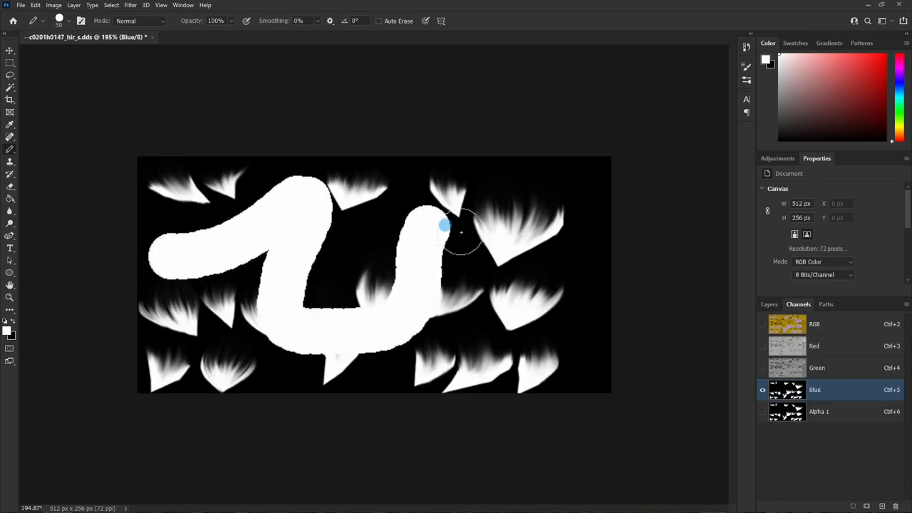
pyautogui.moveTo(444, 227); pyautogui.dragTo(631, 325)
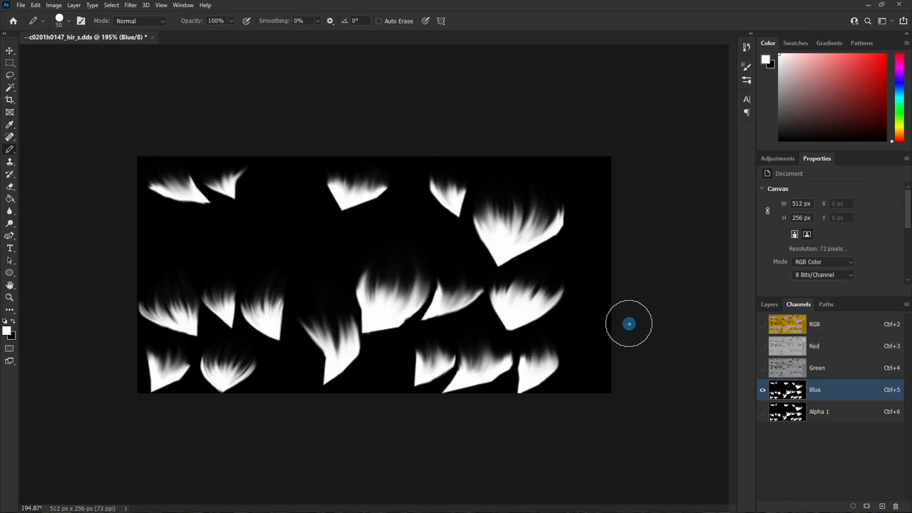
pyautogui.moveTo(627, 315)
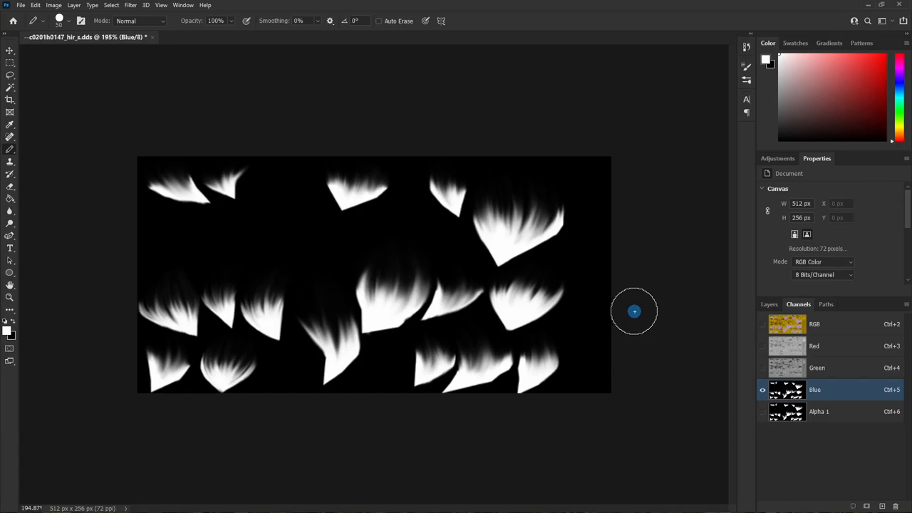
pyautogui.moveTo(638, 311)
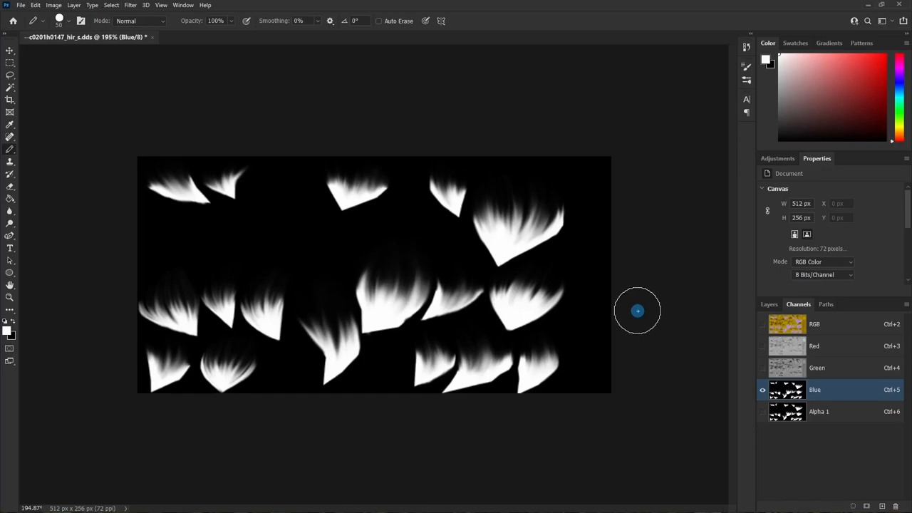
pyautogui.moveTo(637, 310)
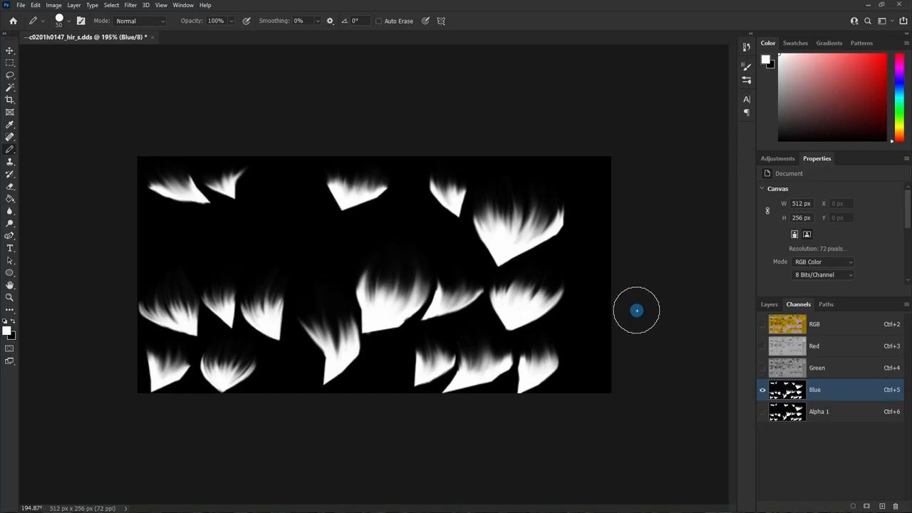
pyautogui.moveTo(634, 308)
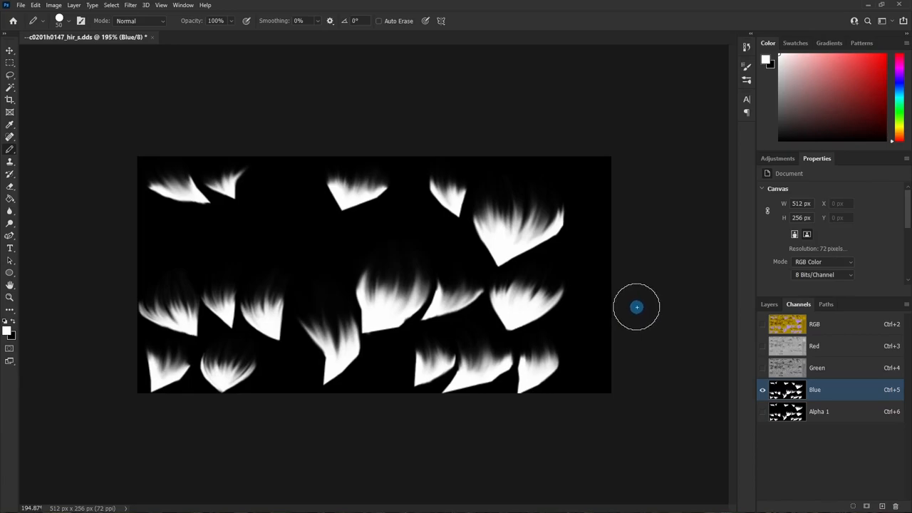
pyautogui.moveTo(600, 278)
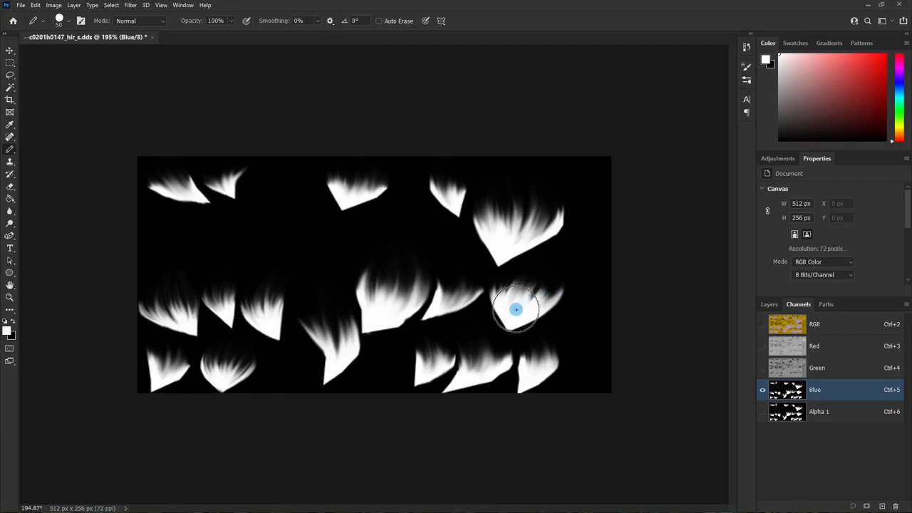
pyautogui.moveTo(520, 308)
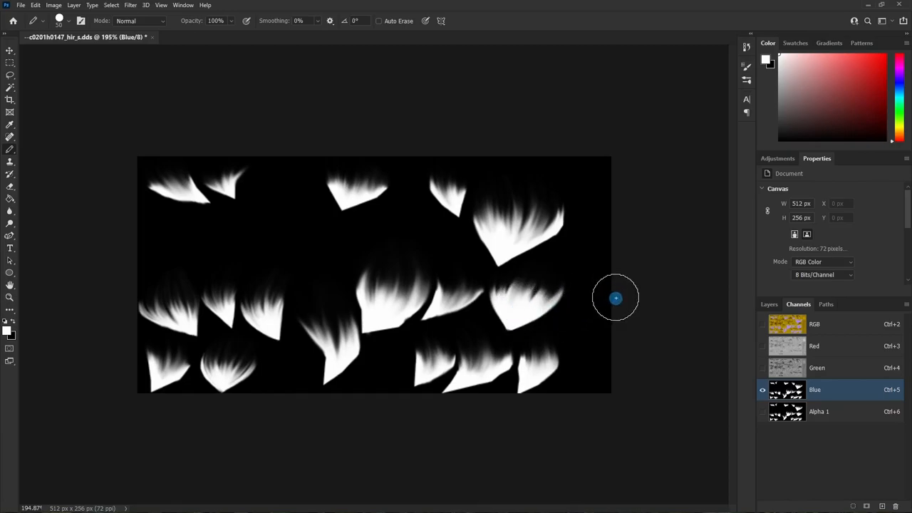
pyautogui.moveTo(658, 270)
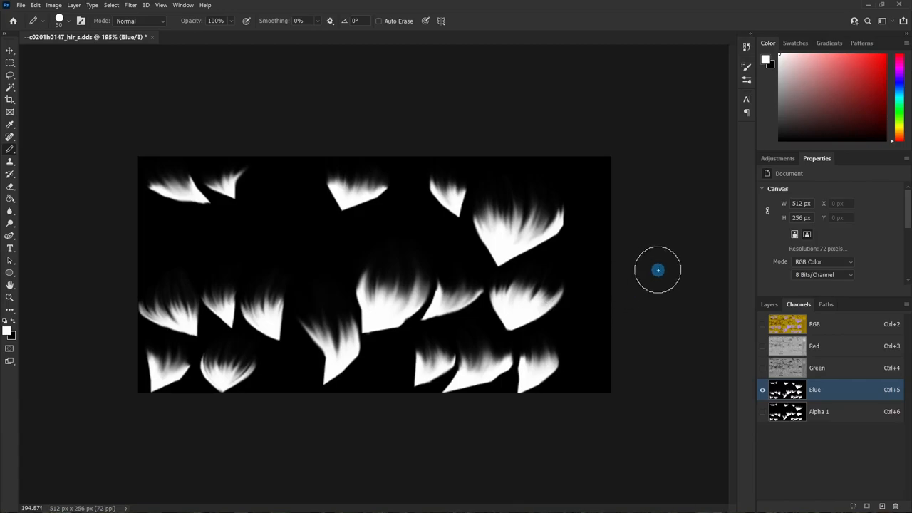
pyautogui.moveTo(656, 269)
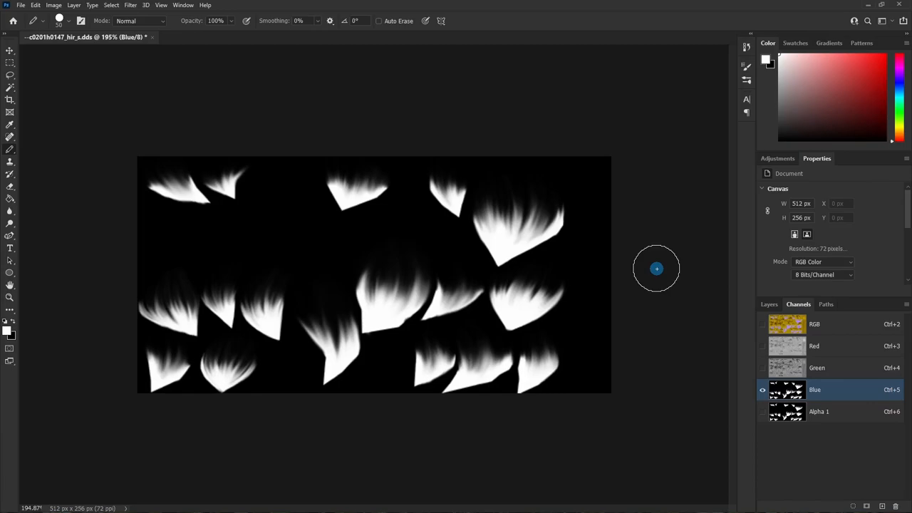
pyautogui.moveTo(616, 260)
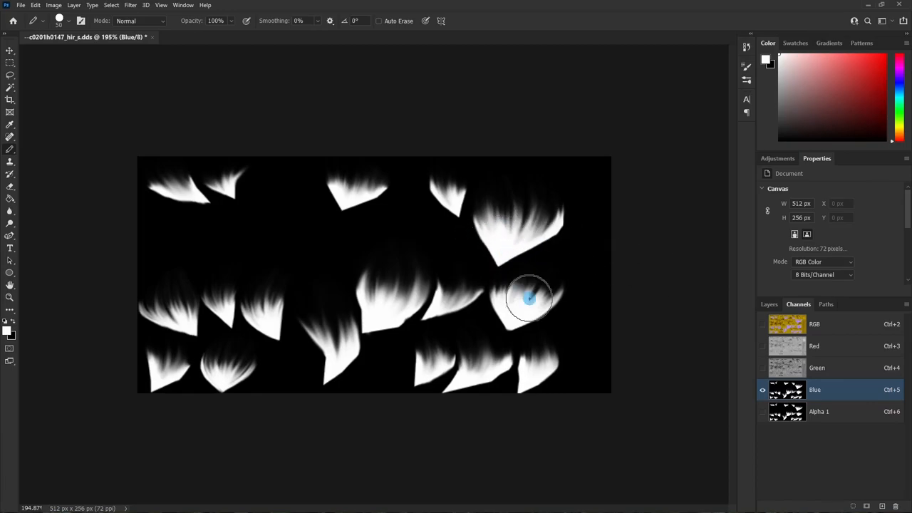
pyautogui.moveTo(517, 312)
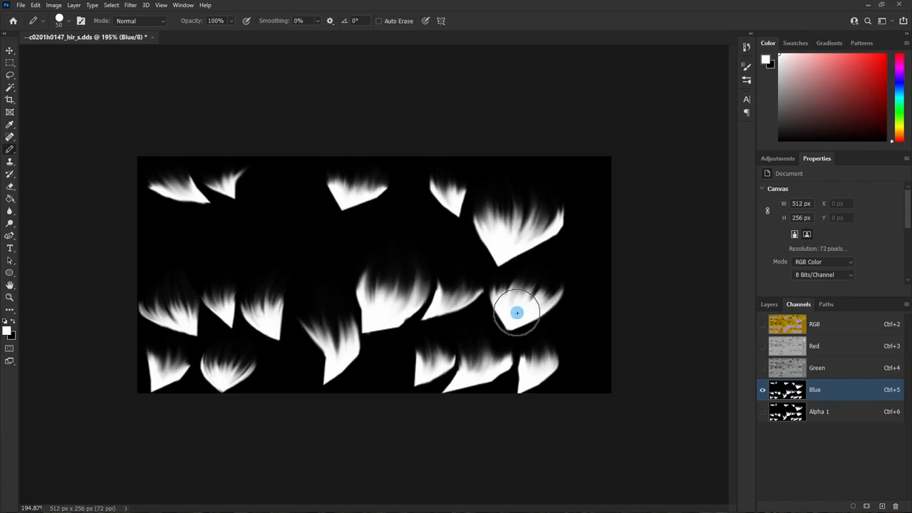
pyautogui.moveTo(515, 313)
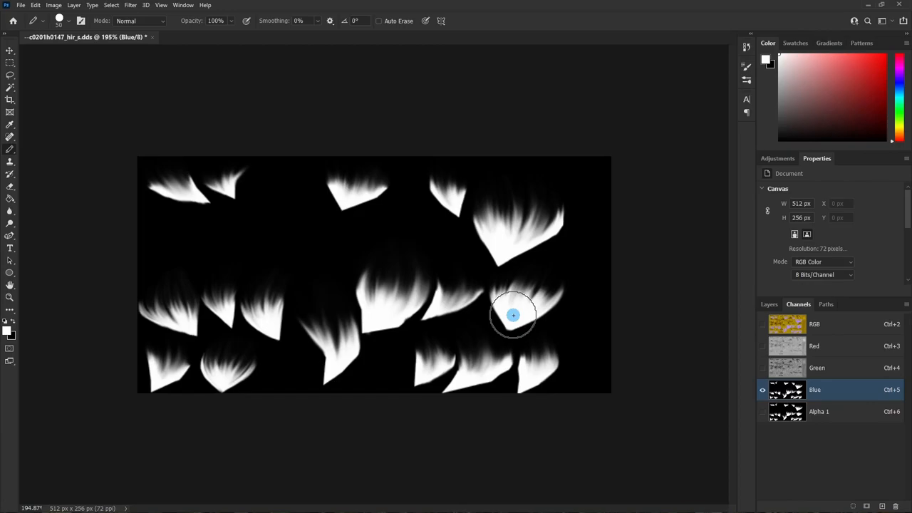
pyautogui.moveTo(516, 306)
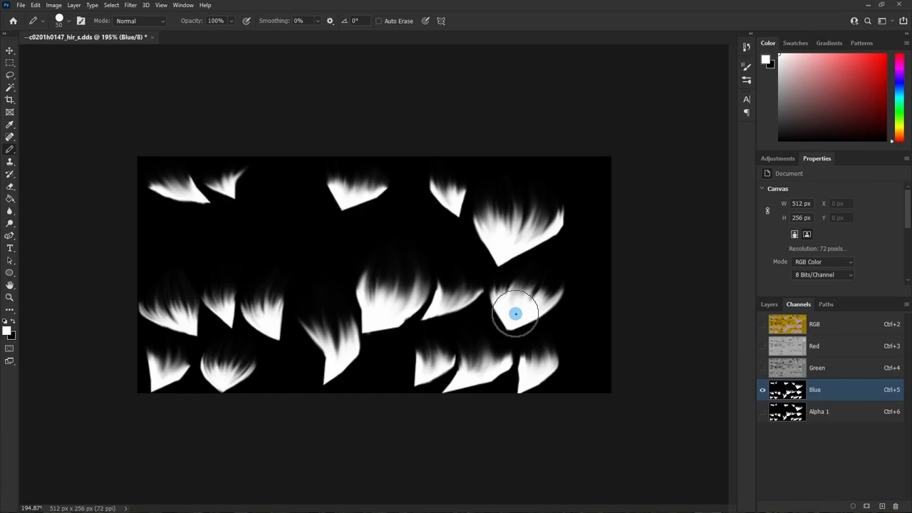
pyautogui.moveTo(513, 319)
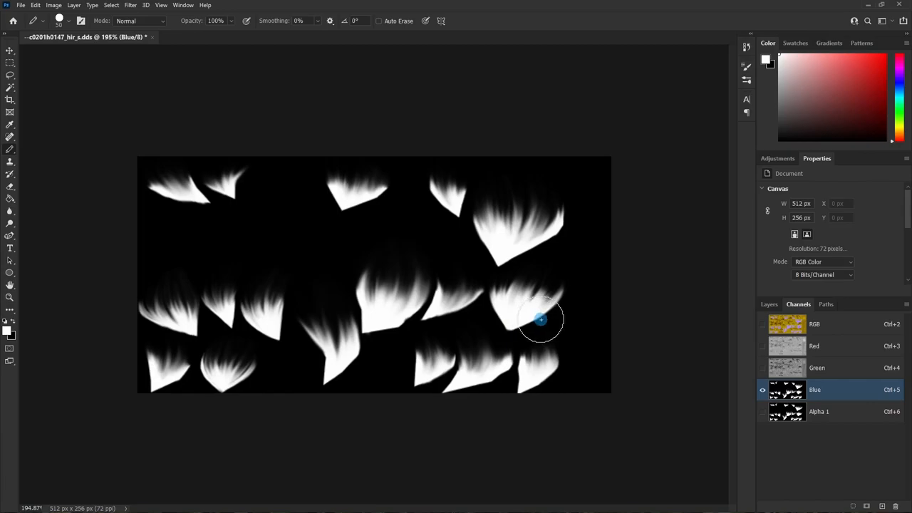
pyautogui.moveTo(521, 301)
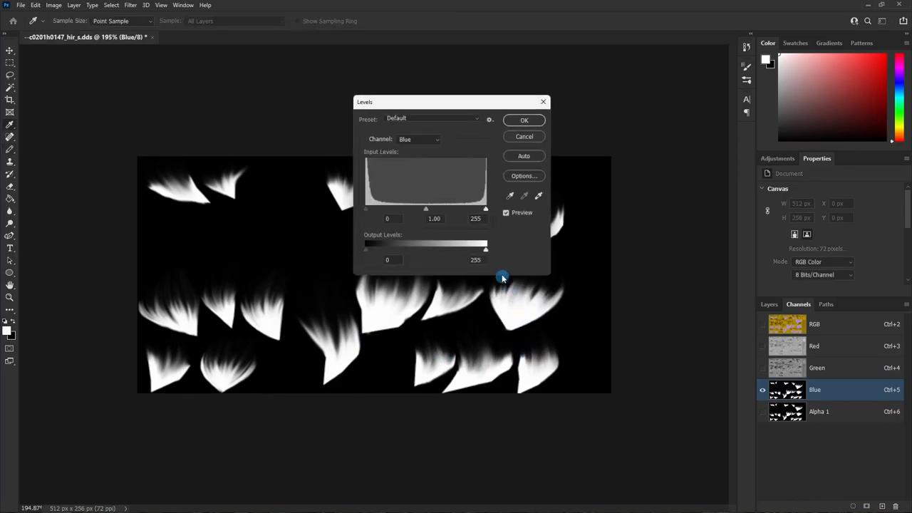
# Lower the Blue channel's Levels output white to 124 and save the texture as DDS
pyautogui.moveTo(486, 247); pyautogui.dragTo(430, 247)
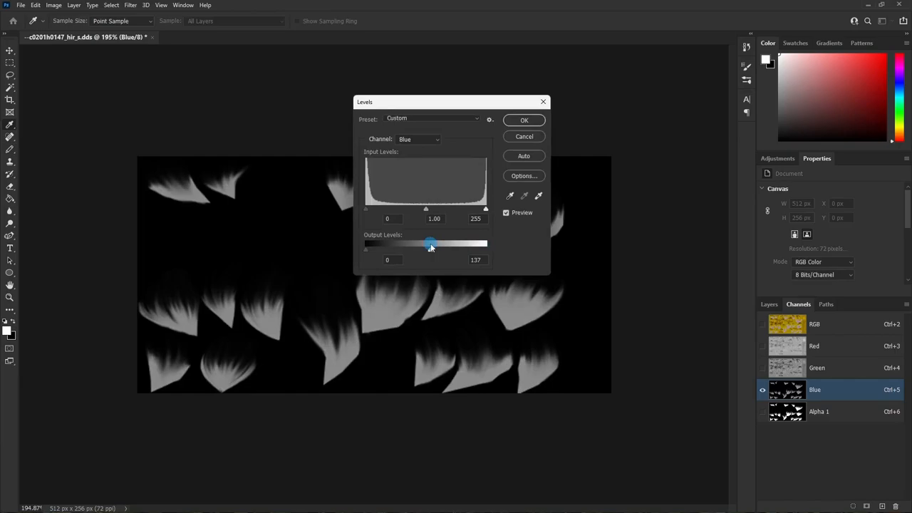
pyautogui.moveTo(429, 244); pyautogui.dragTo(424, 244)
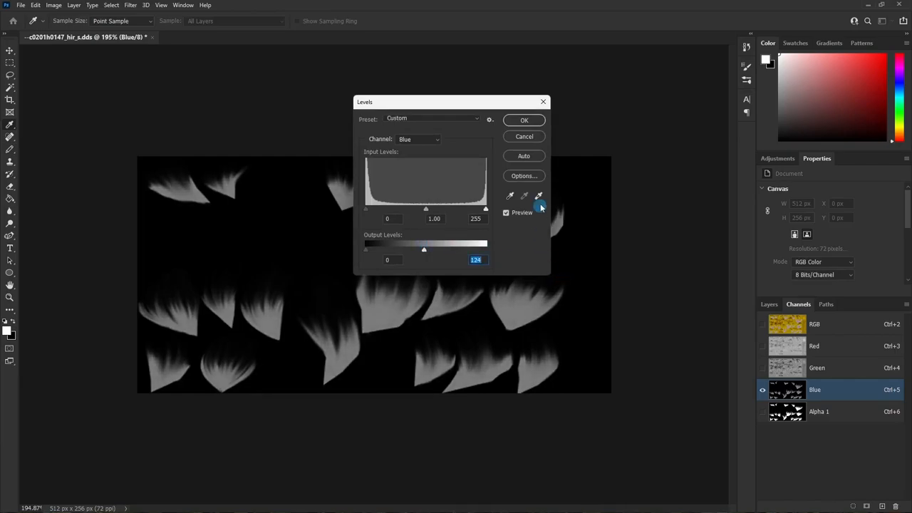
pyautogui.click(524, 119)
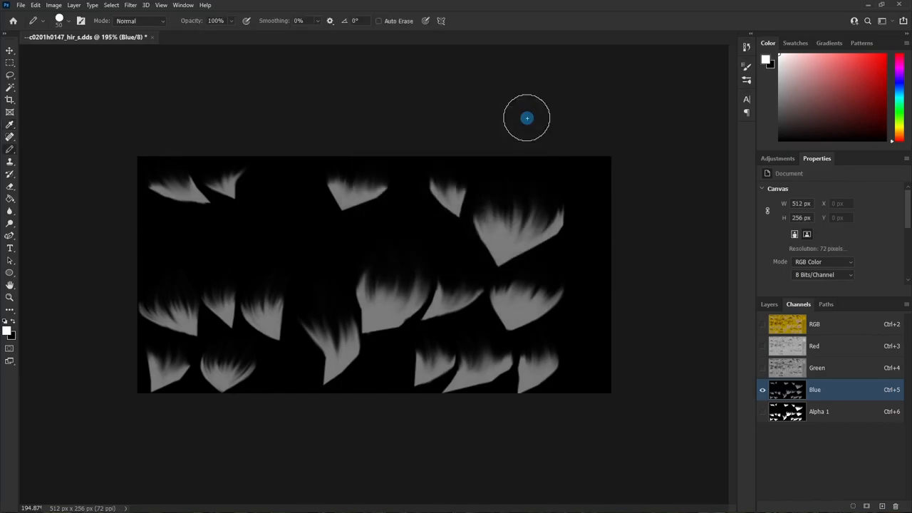
pyautogui.moveTo(525, 117)
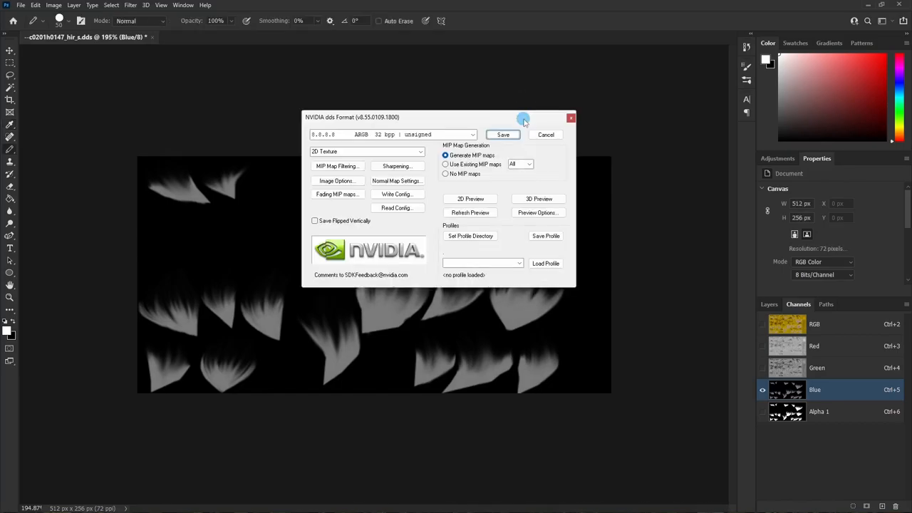
pyautogui.click(502, 135)
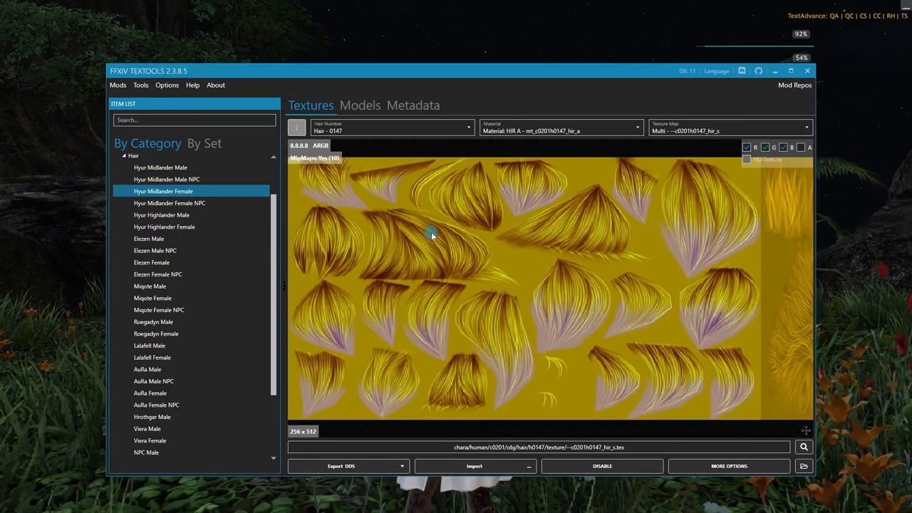
pyautogui.moveTo(274, 155)
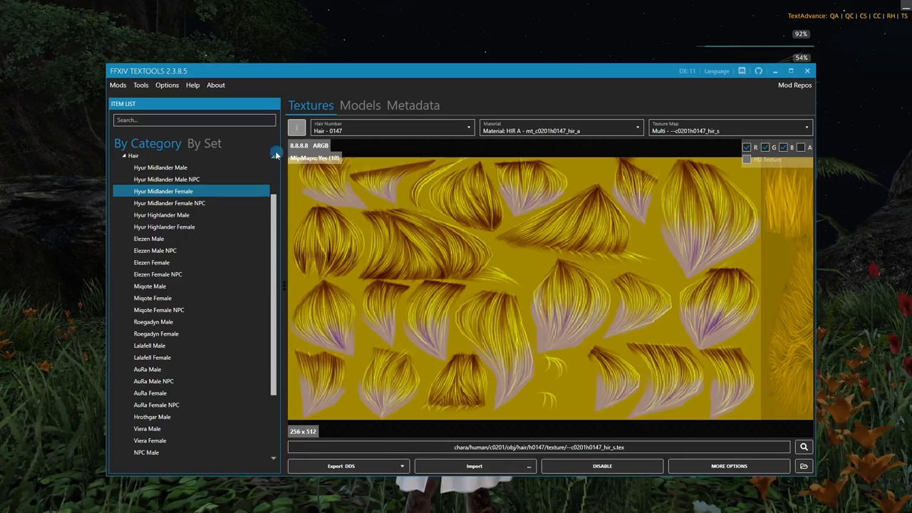
# Start a Standard Modpack from the Mods > Create Modpack menu
pyautogui.click(118, 84)
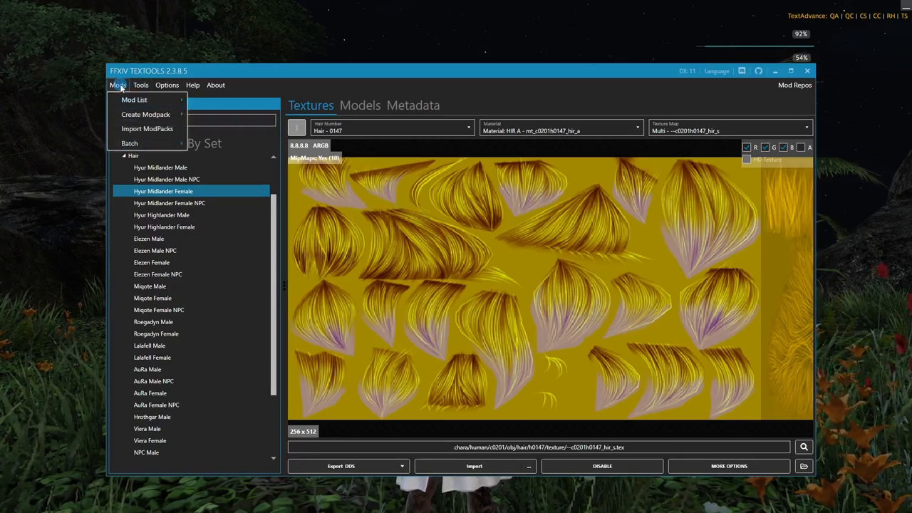
pyautogui.click(145, 114)
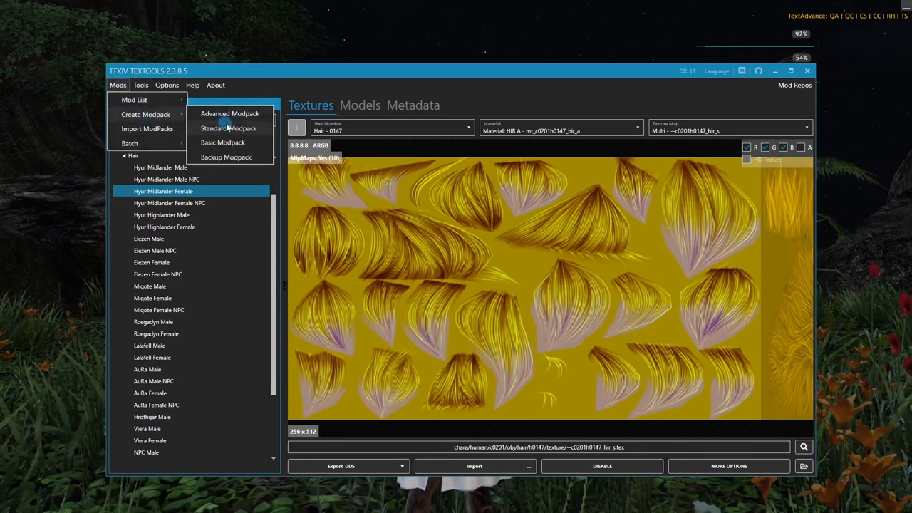
pyautogui.click(228, 128)
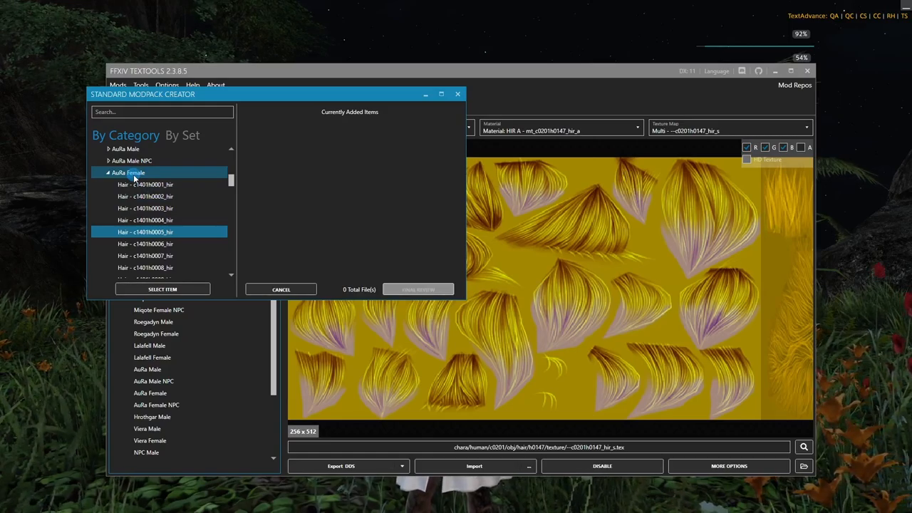
# Add AuRa Female hair c1401h0147_hir to the modpack at material level
pyautogui.click(145, 196)
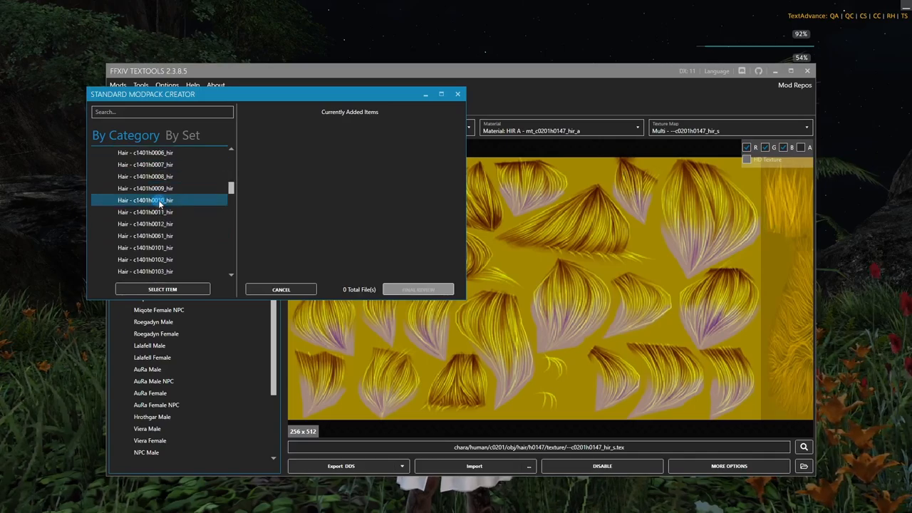
pyautogui.scroll(-3)
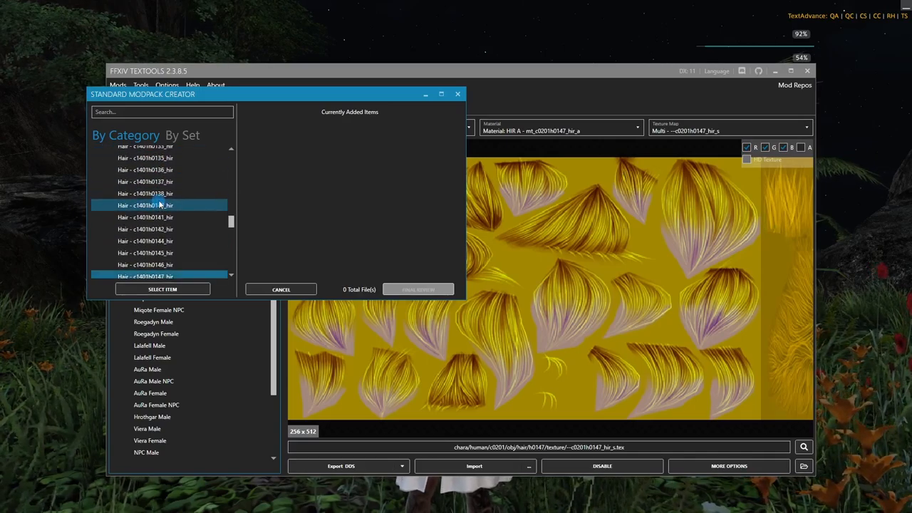
pyautogui.scroll(-3)
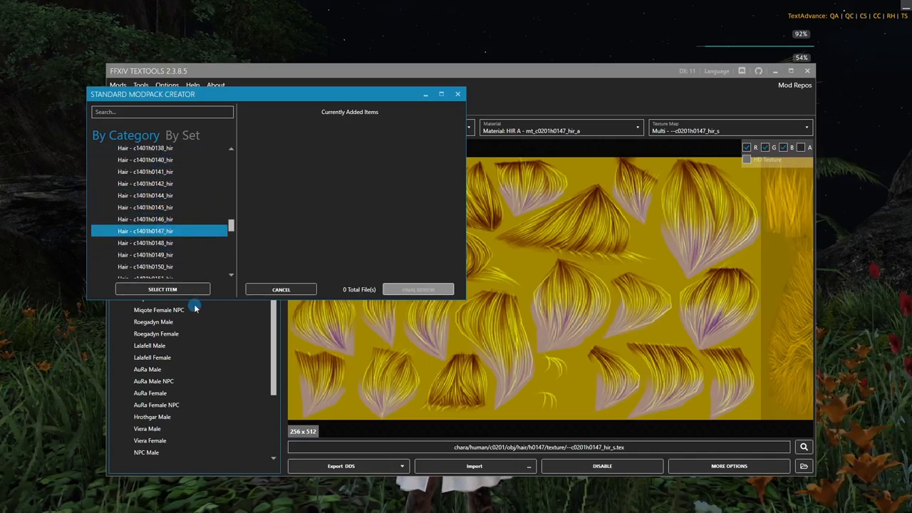
pyautogui.click(162, 289)
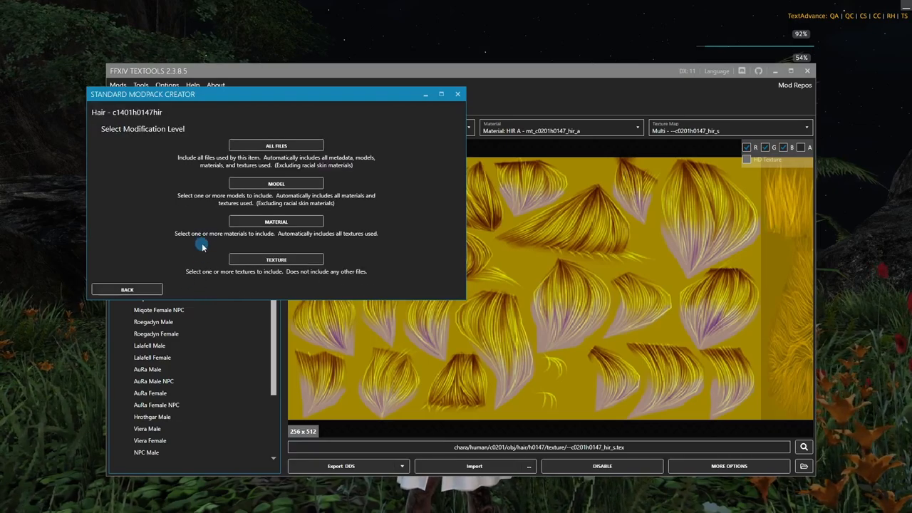
pyautogui.click(276, 222)
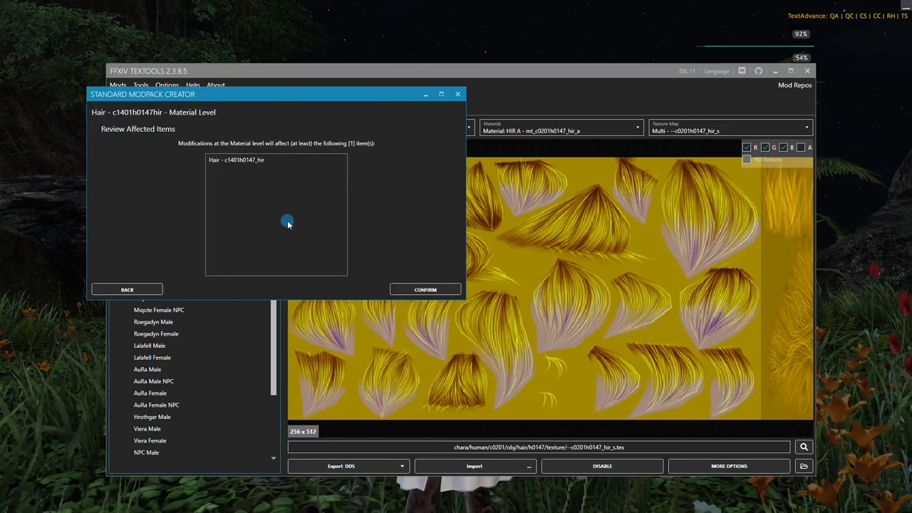
pyautogui.click(425, 289)
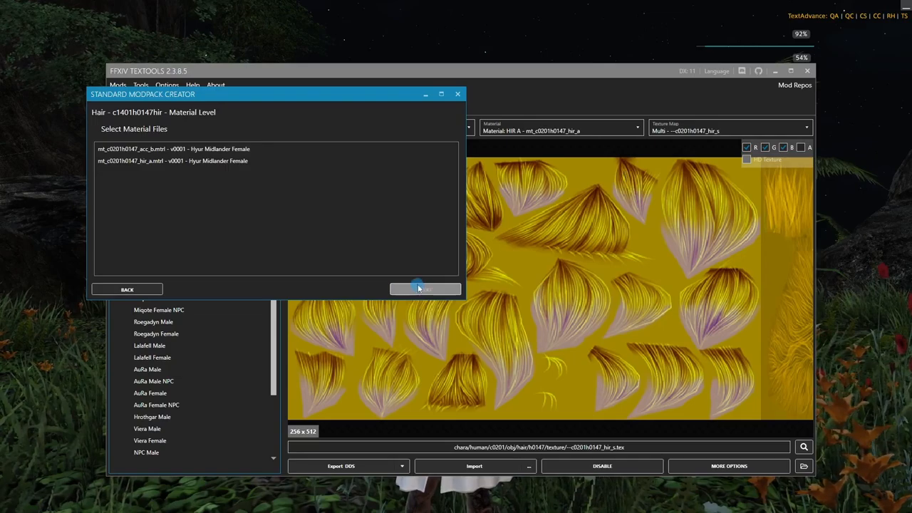
# Choose the mt_c0201h0147_hir_a.mtrl material and advance to Final Review
pyautogui.click(148, 160)
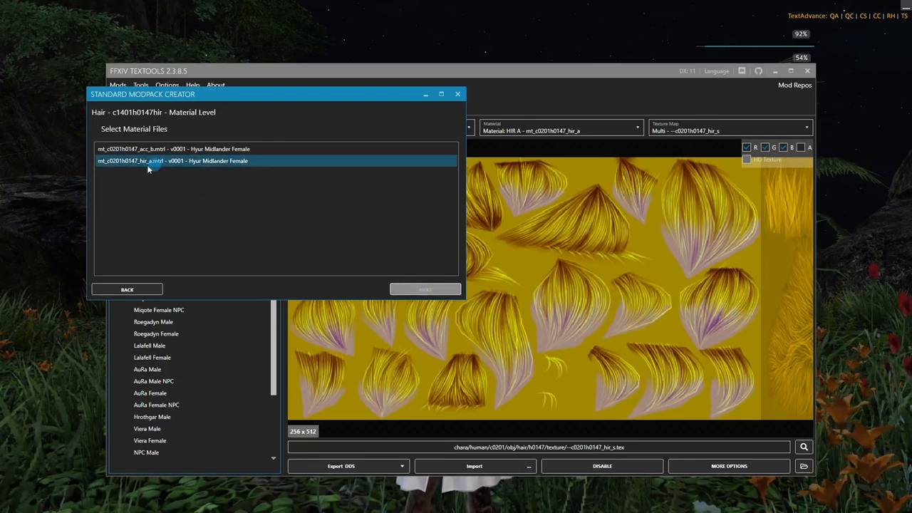
pyautogui.click(173, 149)
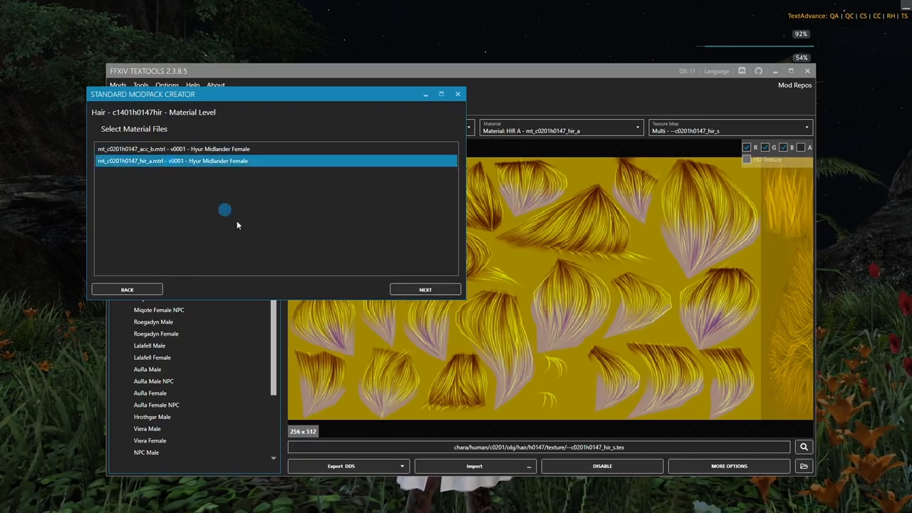
pyautogui.click(425, 290)
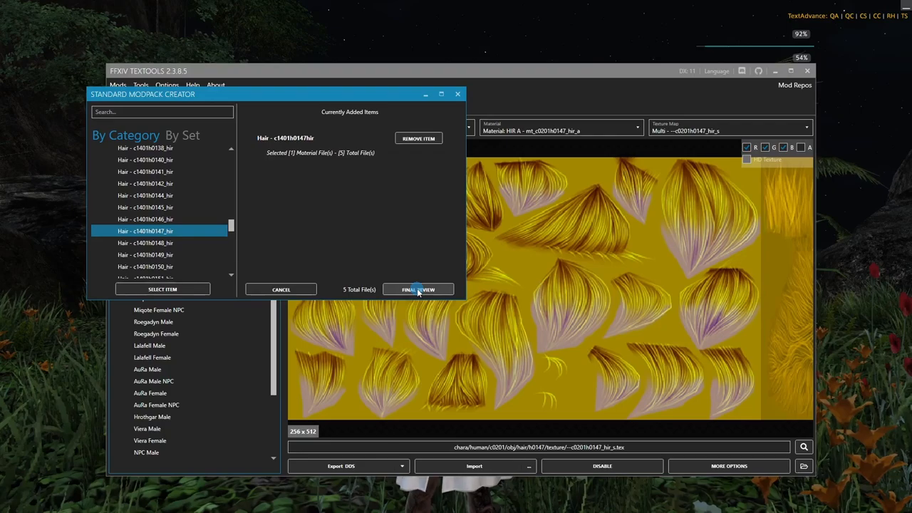
pyautogui.click(418, 289)
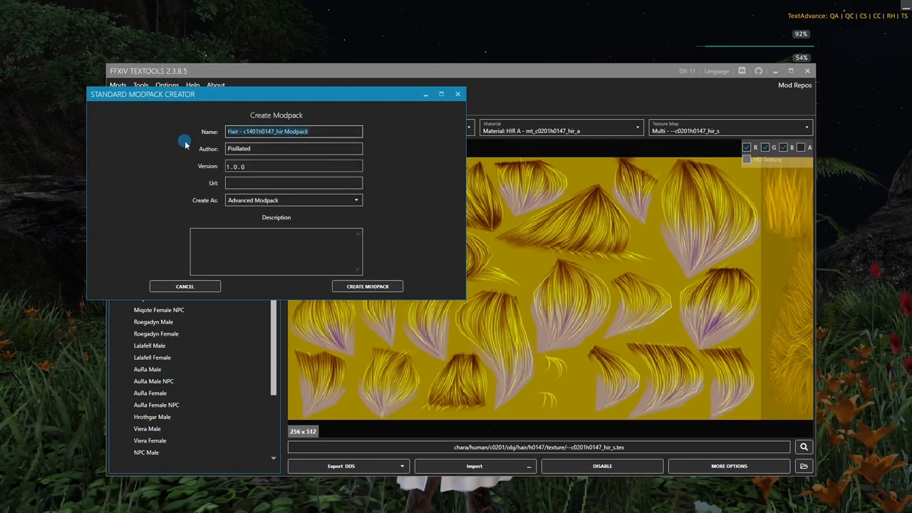
# Name the modpack 'Aura F H147 Glow', set it to Basic Modpack, and create it
pyautogui.write('Aura F H147 G')
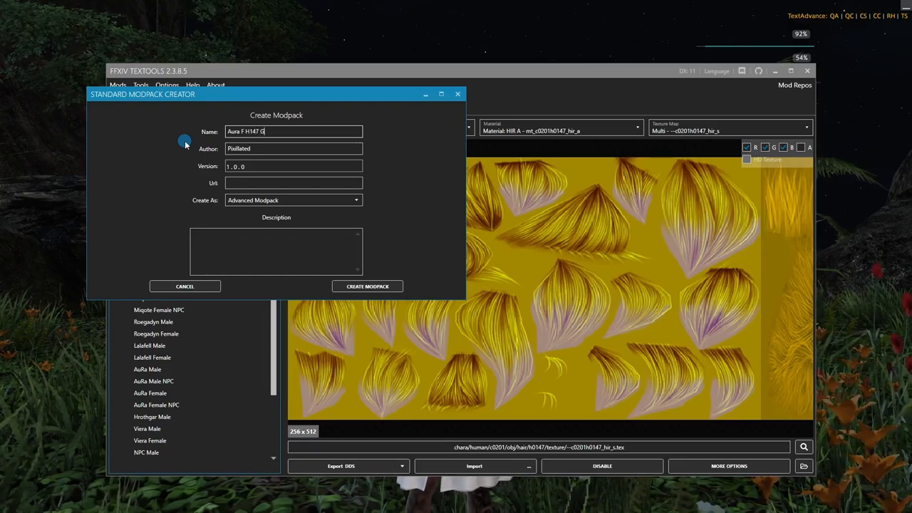
pyautogui.write('low')
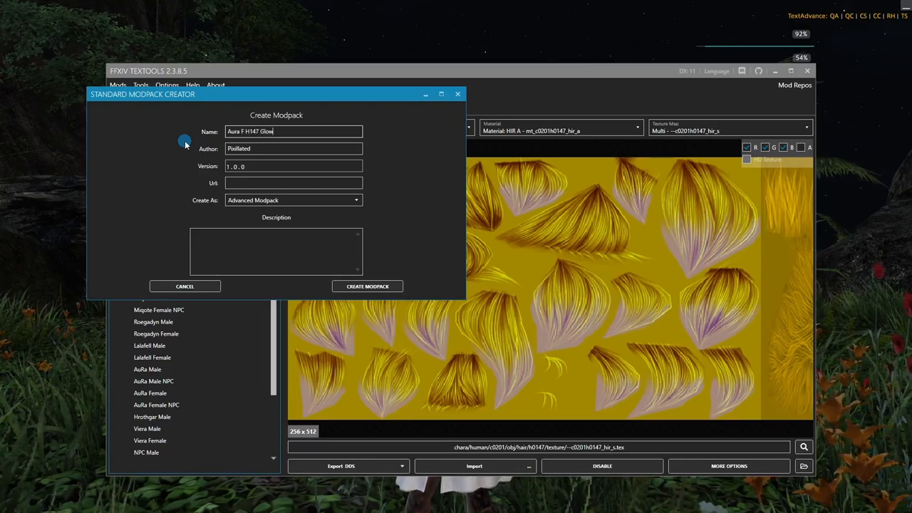
pyautogui.click(293, 200)
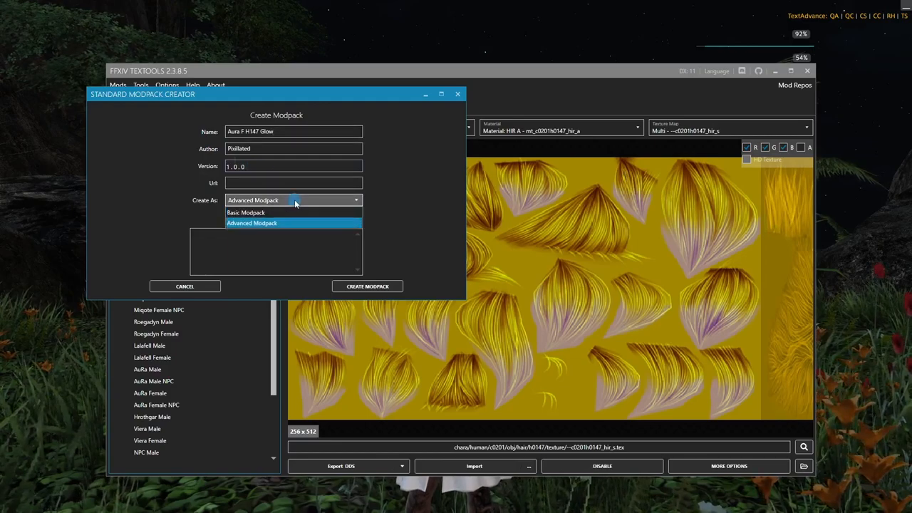
pyautogui.click(245, 212)
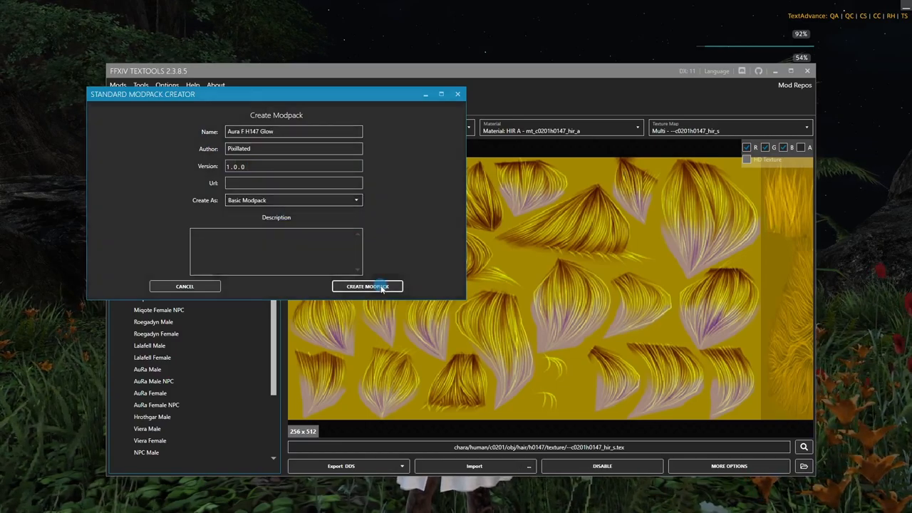
pyautogui.click(367, 286)
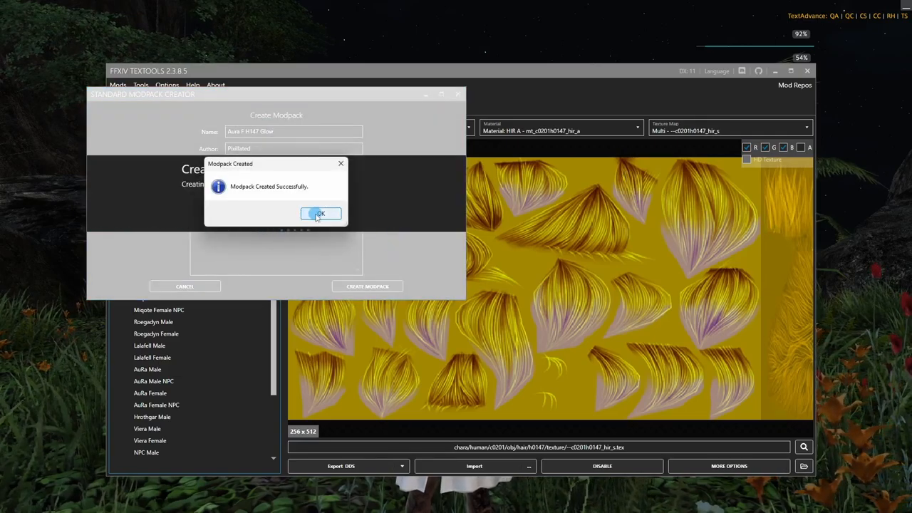
pyautogui.click(322, 214)
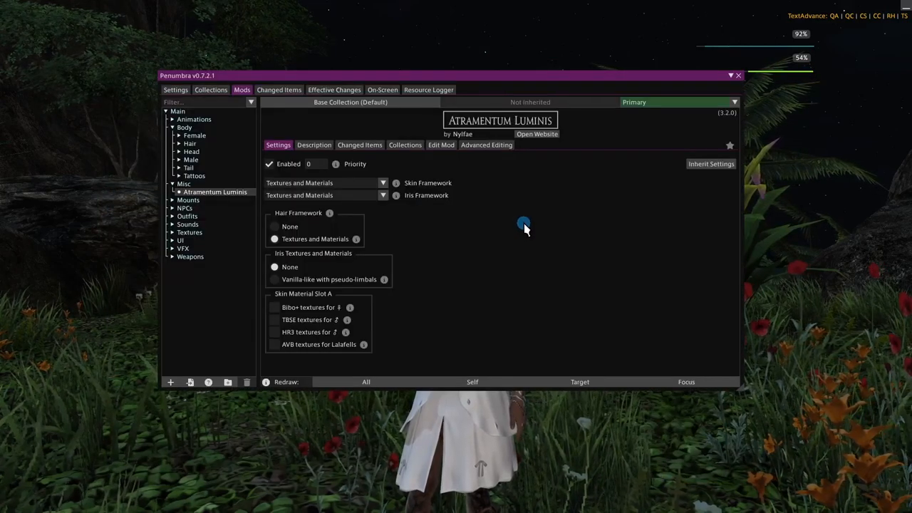
pyautogui.moveTo(518, 228)
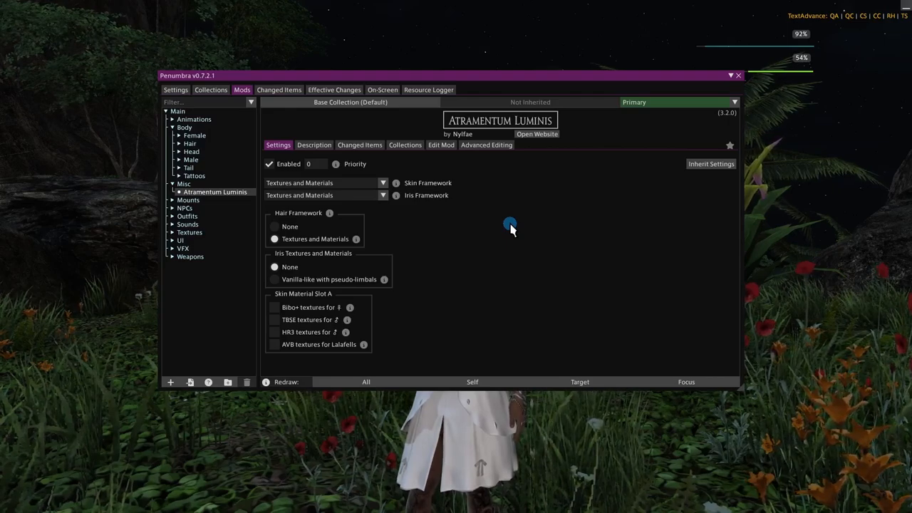
pyautogui.moveTo(308, 222)
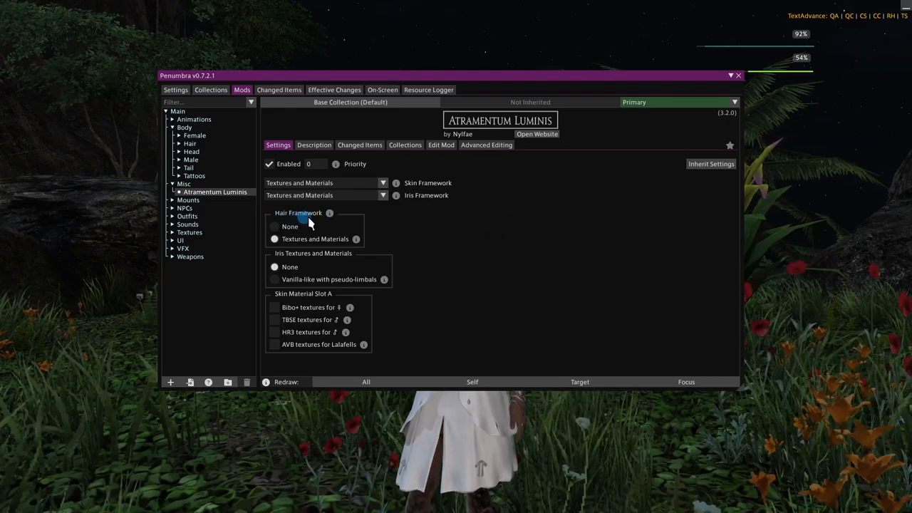
# Open Penumbra's Import Mod Pack browser from the Mods tab
pyautogui.click(274, 239)
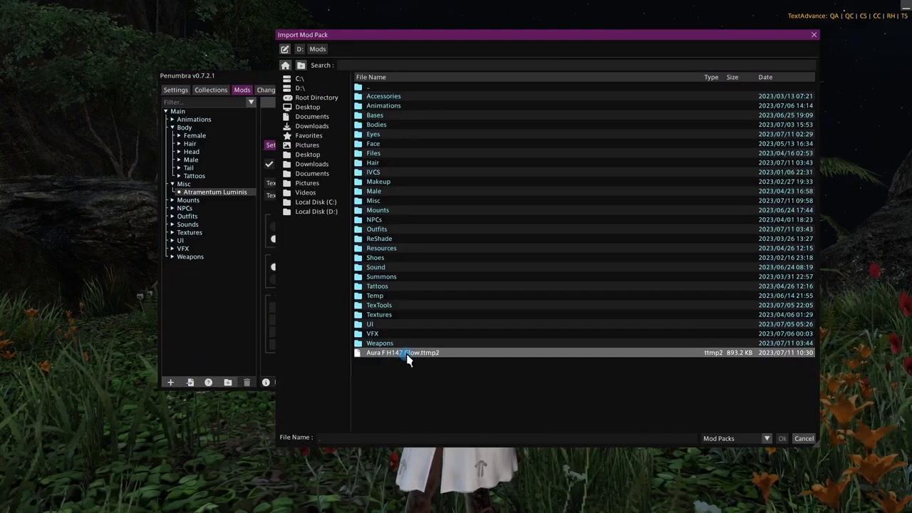
# Import Aura F H147 Glow.ttmp2 and enable the mod
pyautogui.click(401, 352)
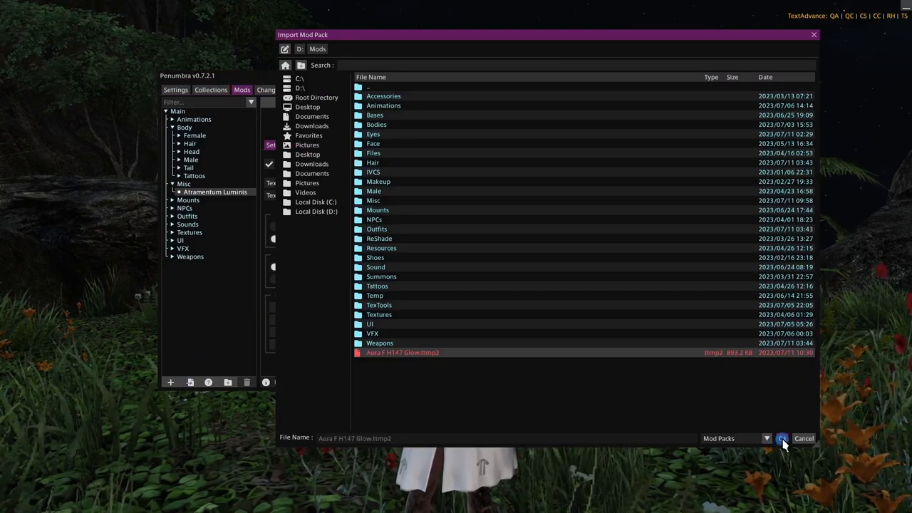
pyautogui.click(783, 438)
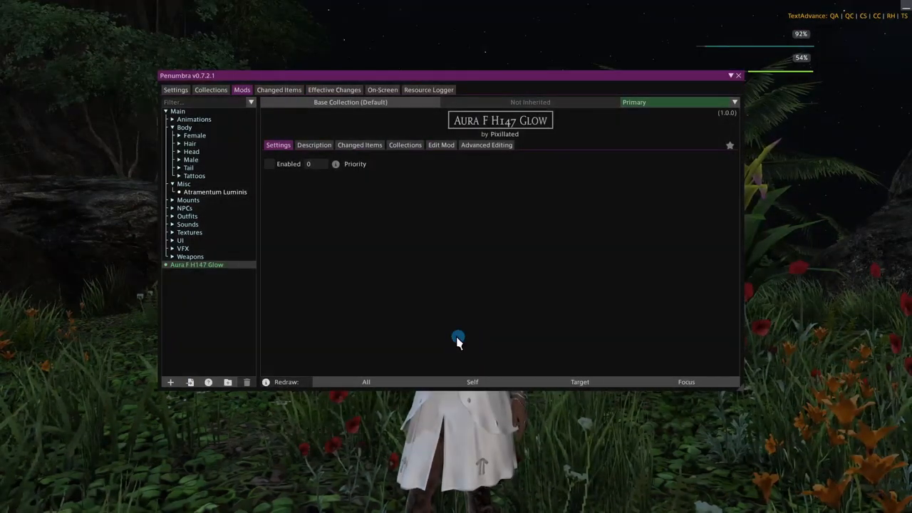
pyautogui.click(269, 164)
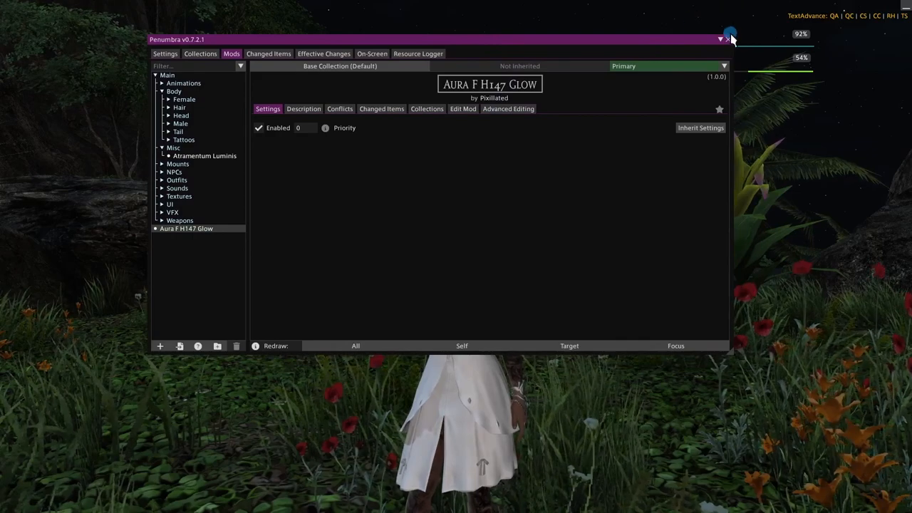
# Collapse and restore the mod manager, then open the mod's Advanced Editing window
pyautogui.click(723, 36)
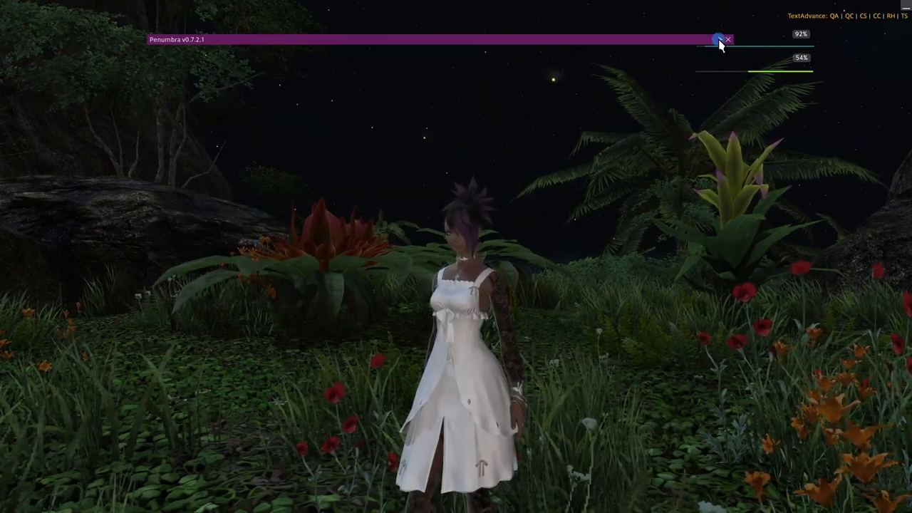
pyautogui.click(715, 40)
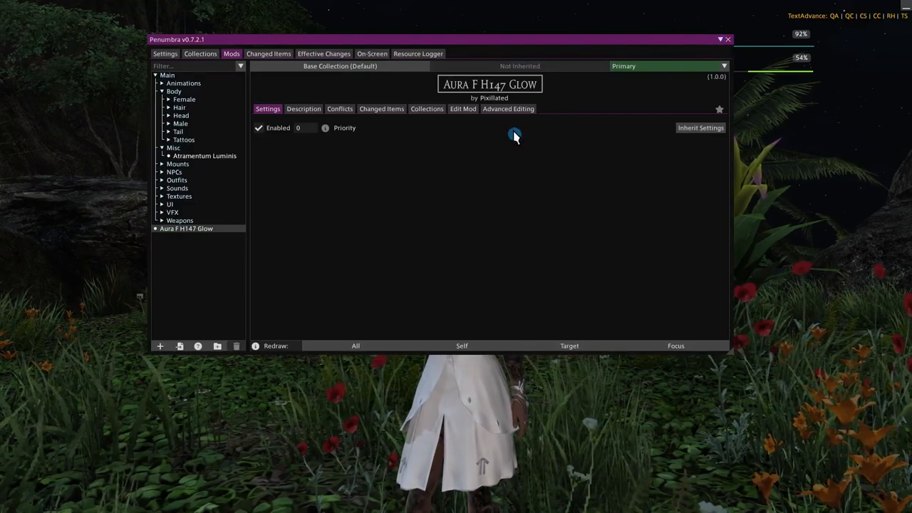
pyautogui.click(508, 108)
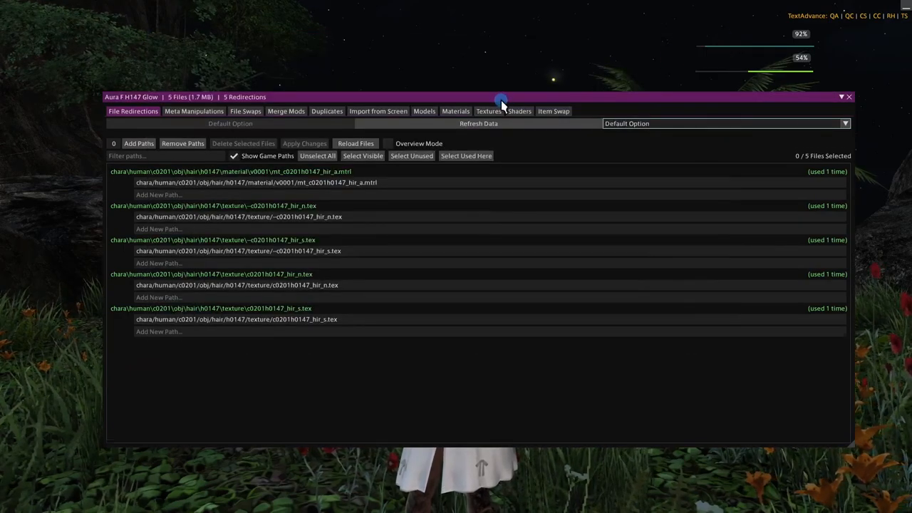
# Add g_MaterialParameter[6].zw to the hair material's g_MaterialParameter constants and expand it
pyautogui.click(448, 76)
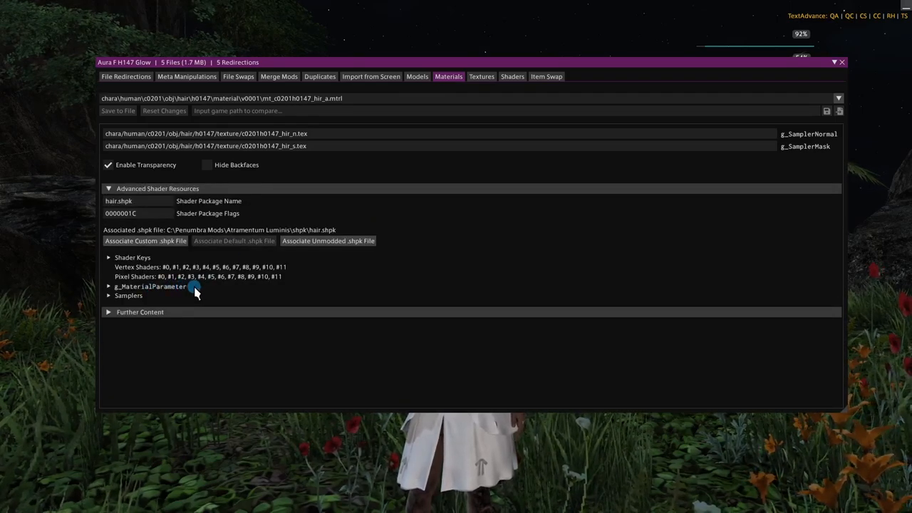
pyautogui.click(107, 287)
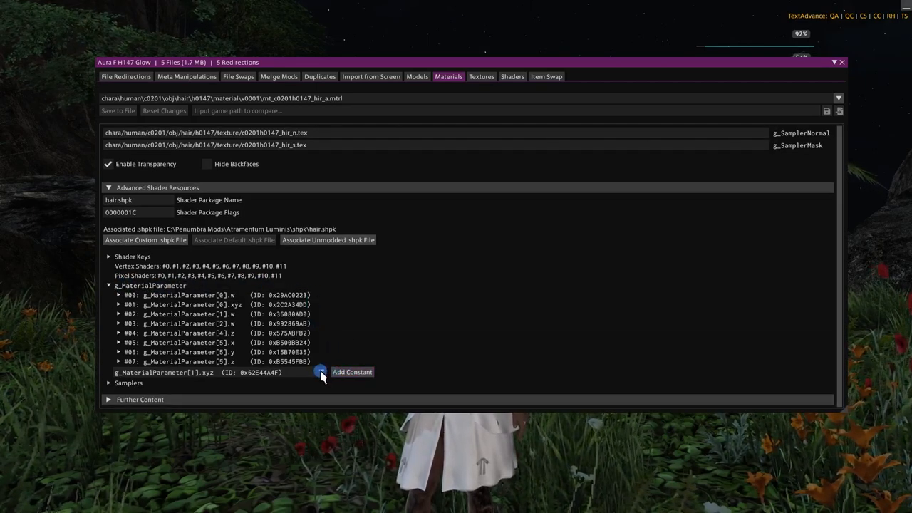
pyautogui.click(320, 371)
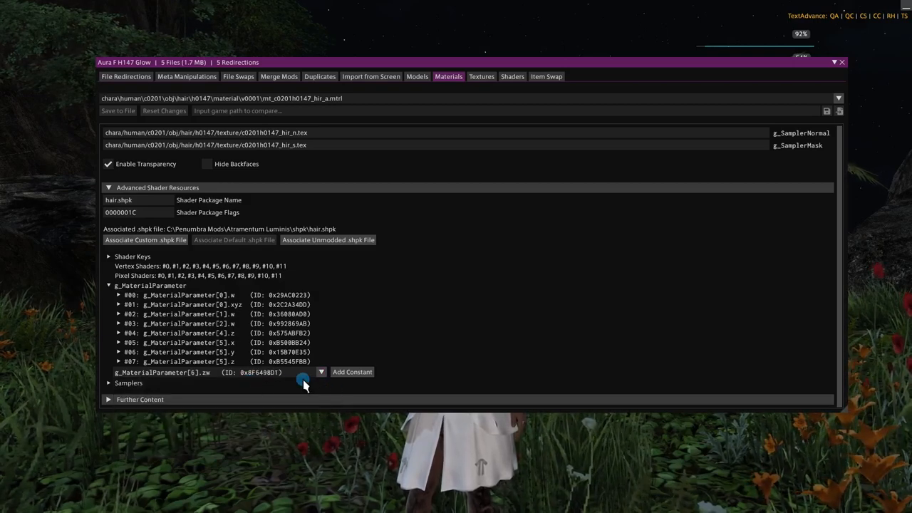
pyautogui.click(352, 371)
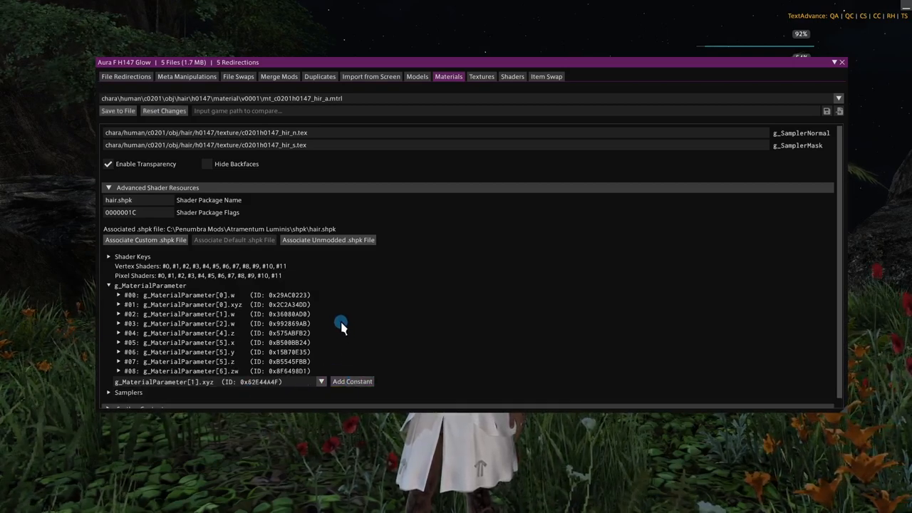
pyautogui.click(118, 370)
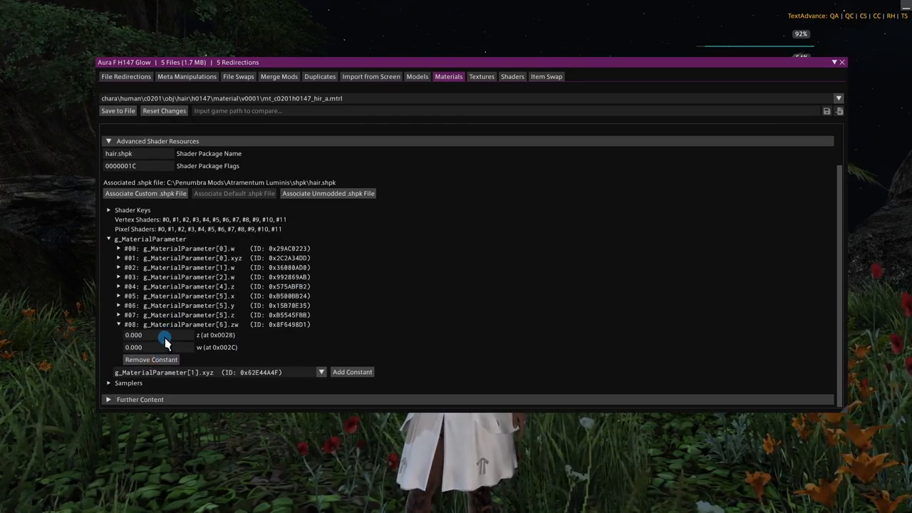
pyautogui.moveTo(171, 335)
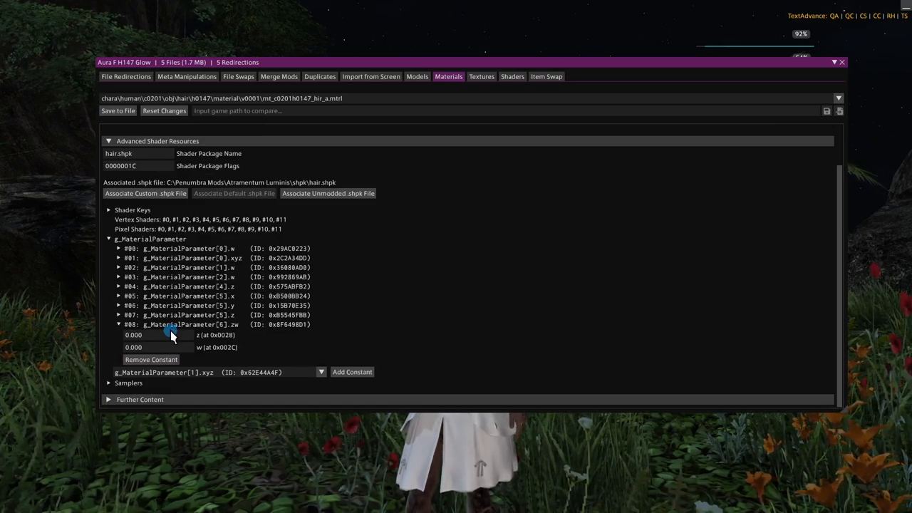
pyautogui.moveTo(168, 336)
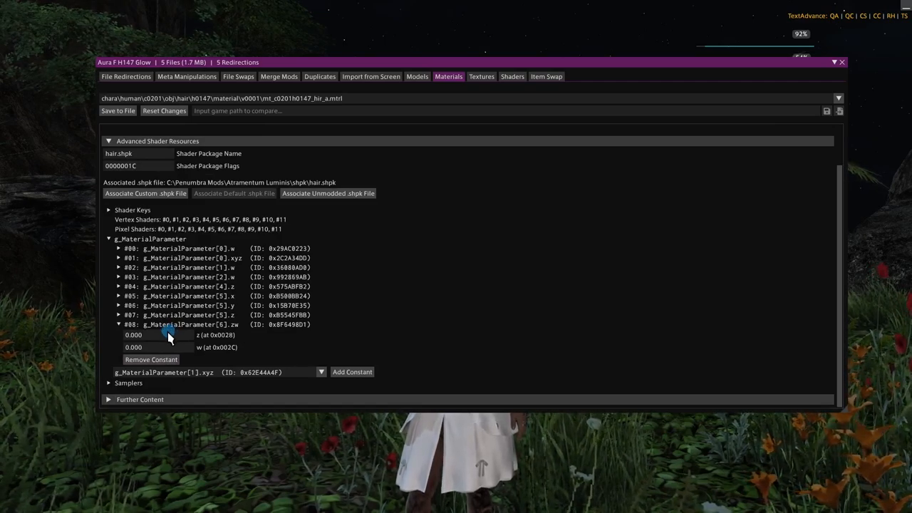
pyautogui.moveTo(164, 341)
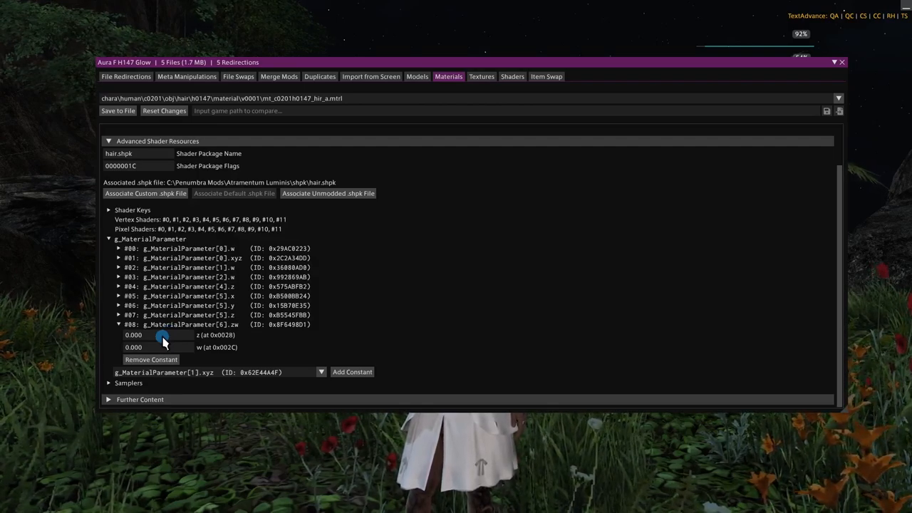
# Enter 1 in the z and w fields of constant #08 g_MaterialParameter[6].zw
pyautogui.click(149, 334)
pyautogui.write('1.000')
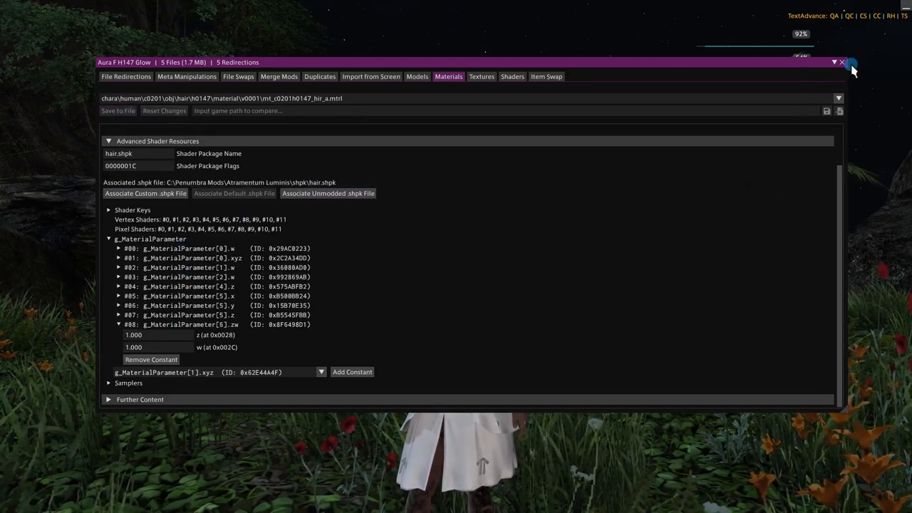
# Raise the glow constant's z and w to 5 and save the hair material
pyautogui.click(831, 62)
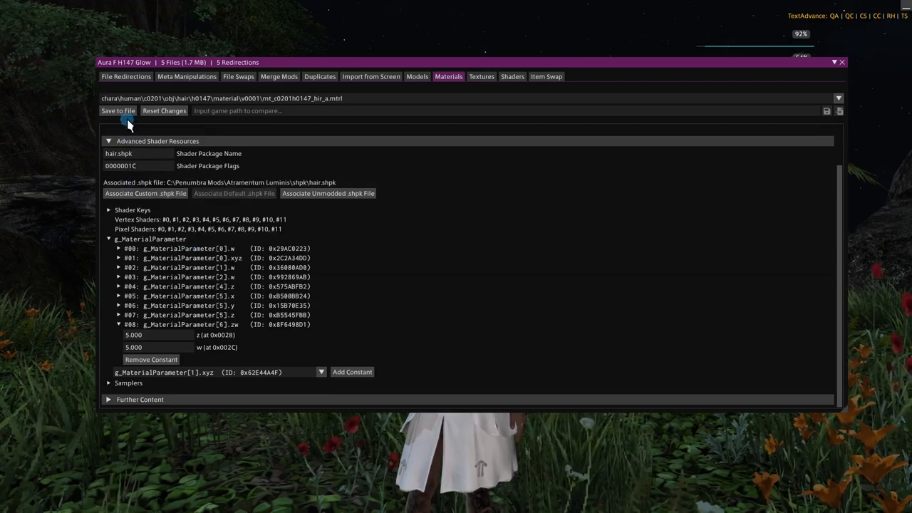
pyautogui.click(118, 110)
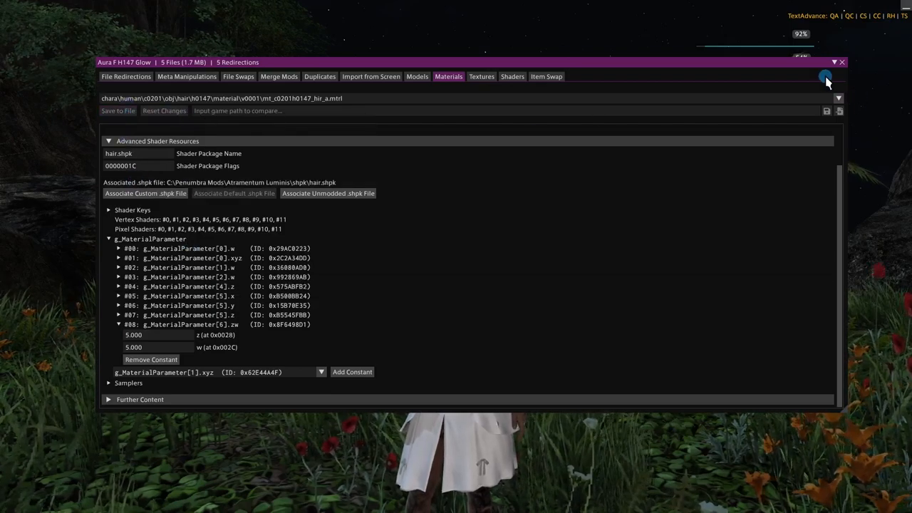
pyautogui.click(834, 63)
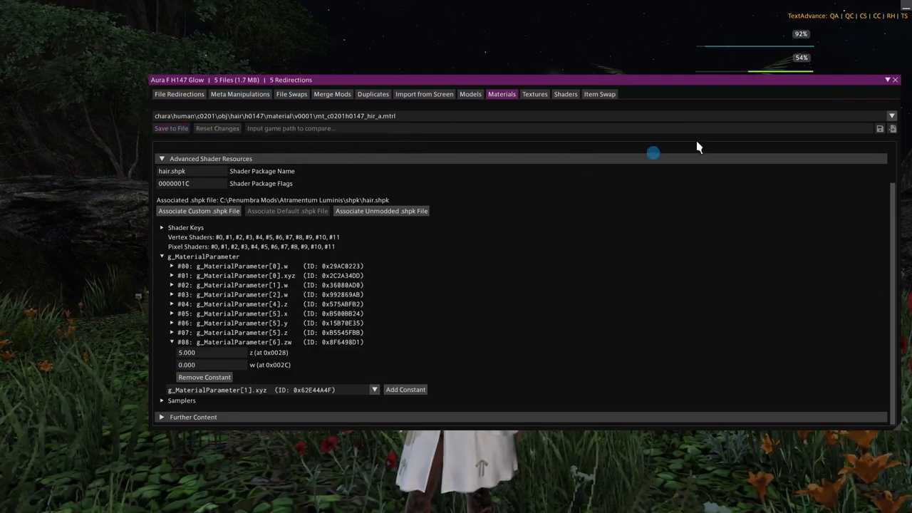
pyautogui.click(886, 80)
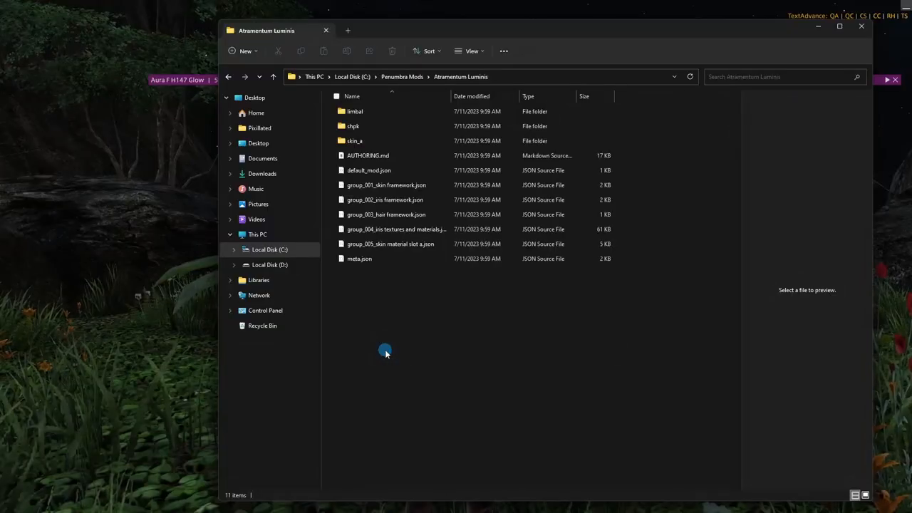
# Open AUTHORING.md from the Atramentum Luminis folder in Visual Studio Code
pyautogui.click(367, 155)
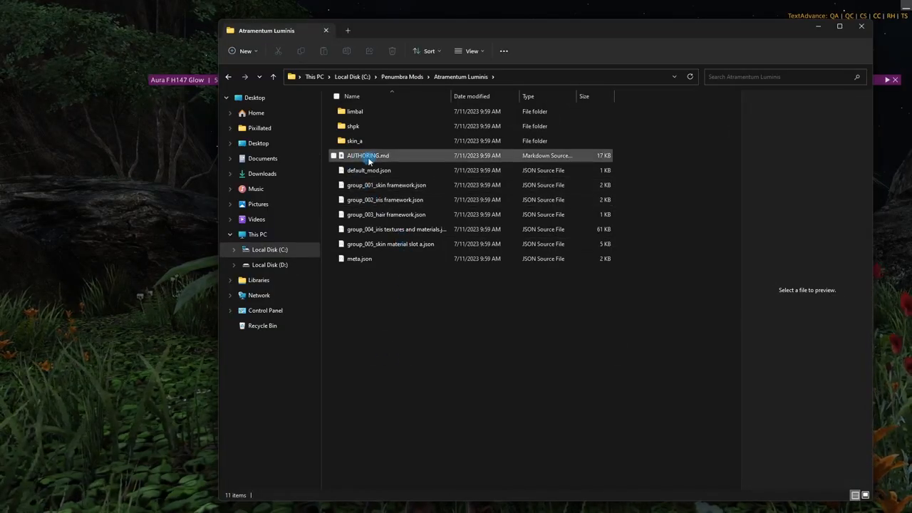
pyautogui.moveTo(385, 160)
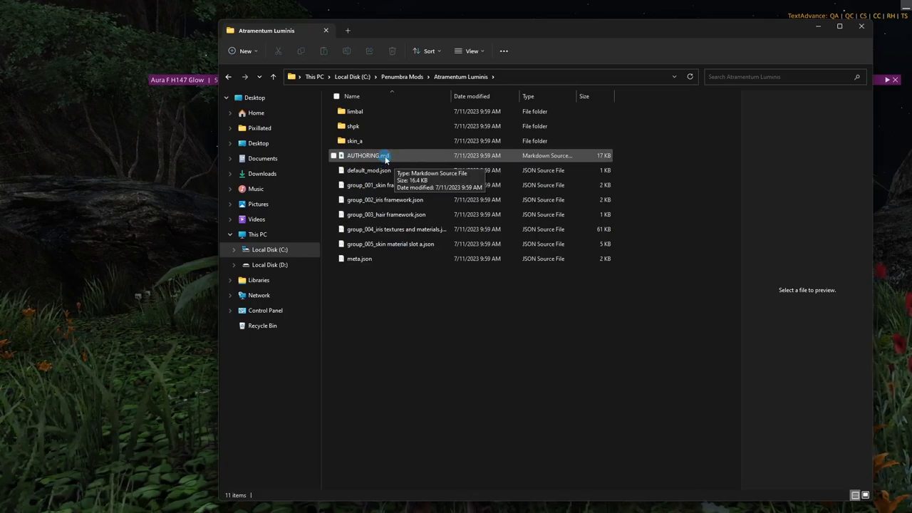
pyautogui.doubleClick(365, 155)
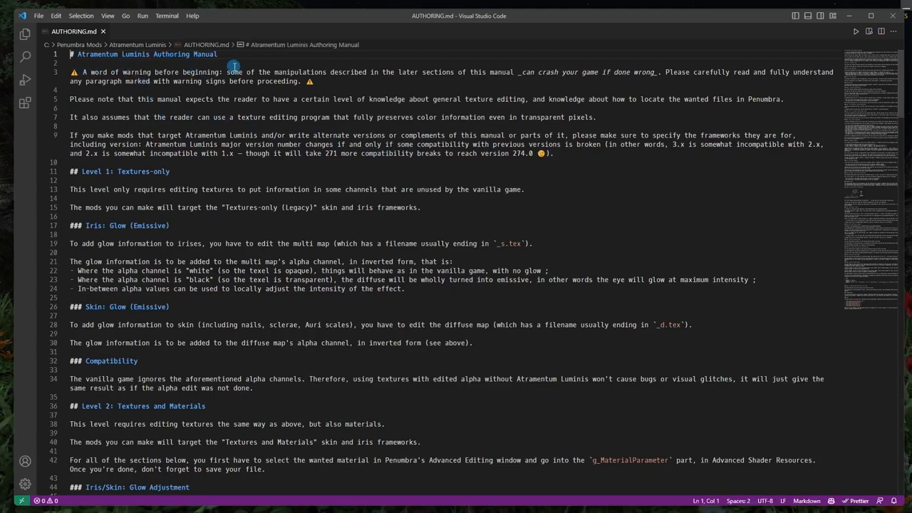
pyautogui.moveTo(181, 171)
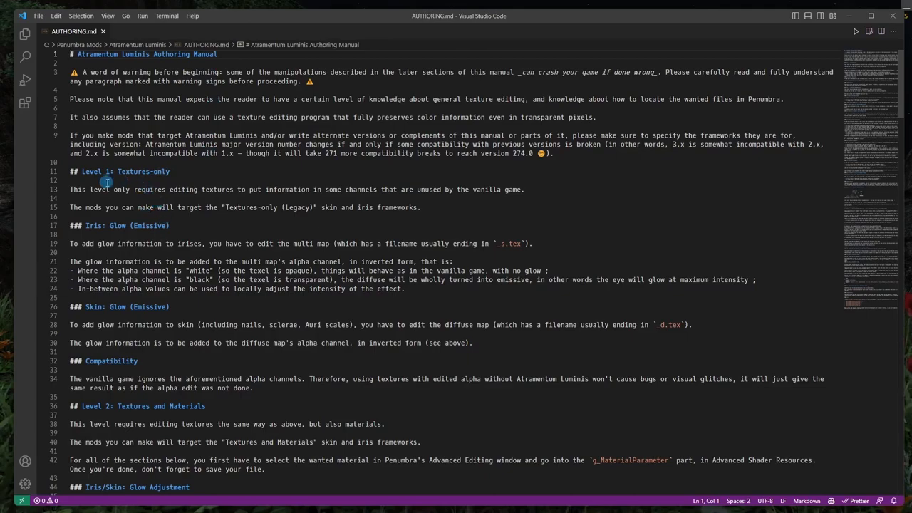
pyautogui.moveTo(183, 178)
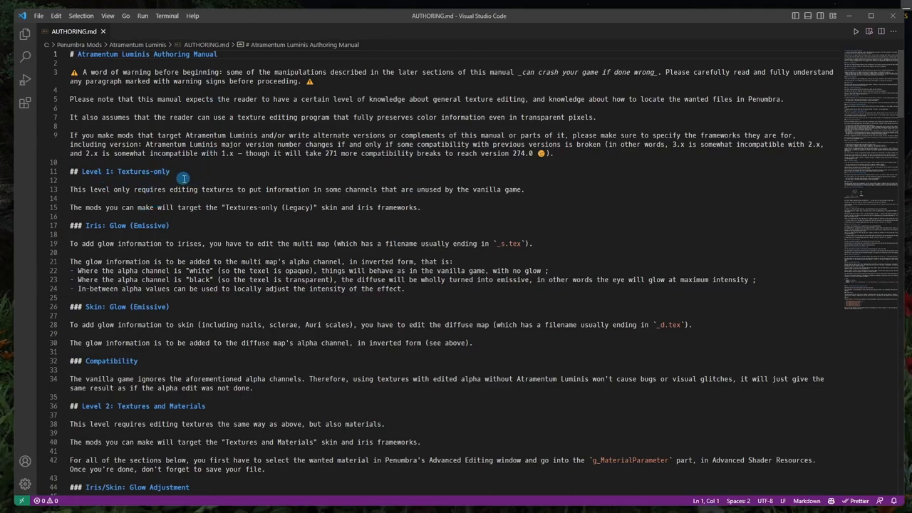
pyautogui.moveTo(152, 208)
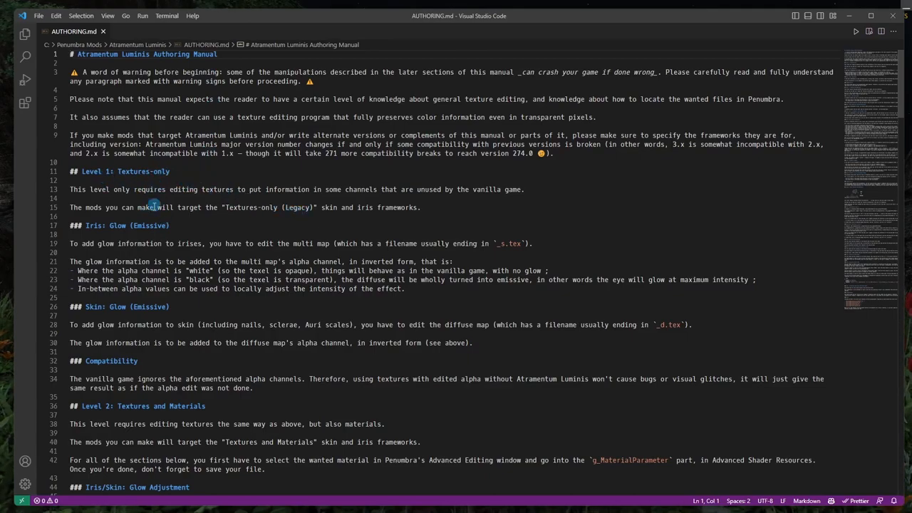
# Read the manual's Glow Adjustment sections, then close VS Code and the mod folder
pyautogui.scroll(-3)
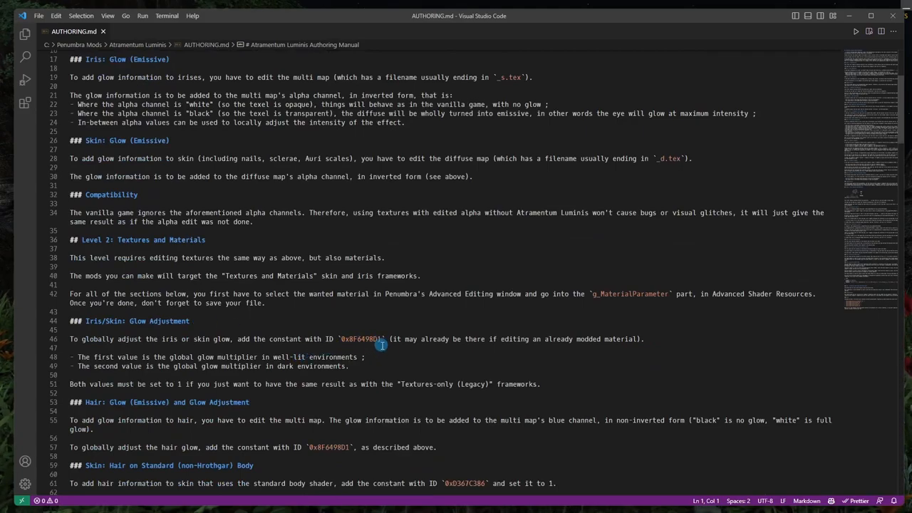
pyautogui.moveTo(182, 366)
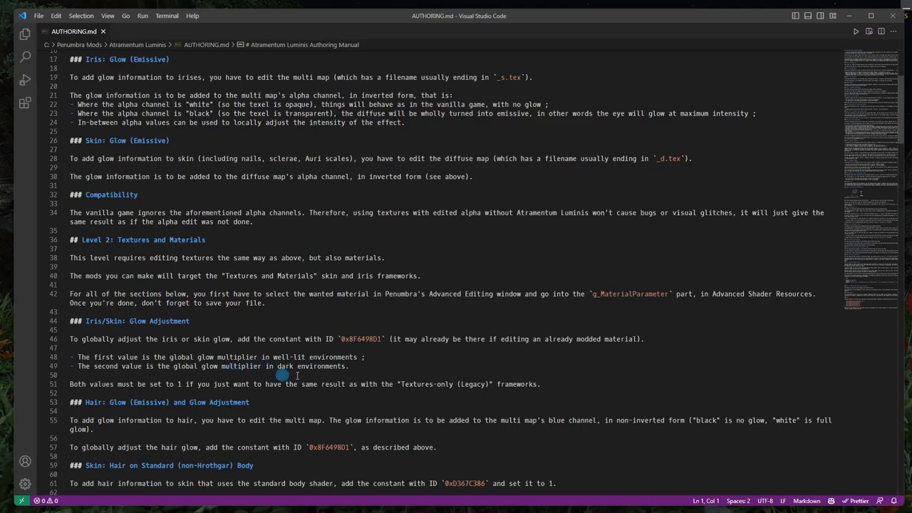
pyautogui.moveTo(413, 370)
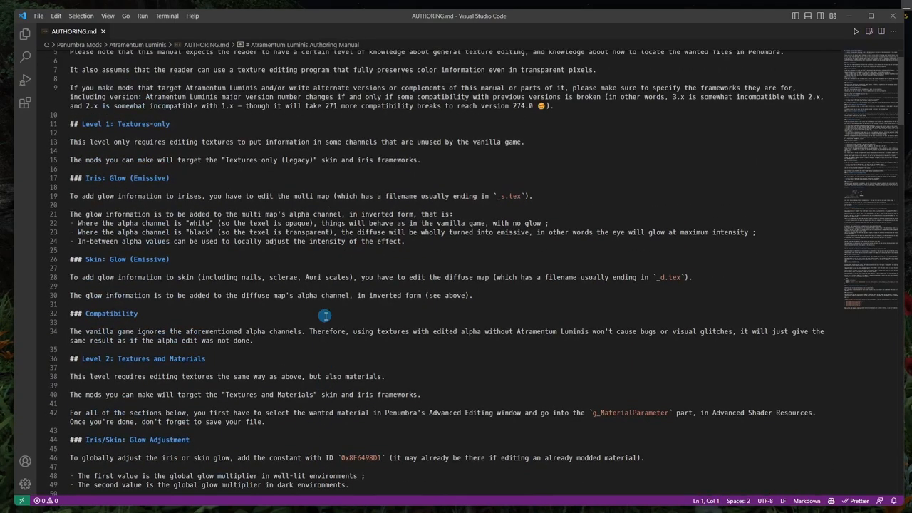
pyautogui.moveTo(461, 226)
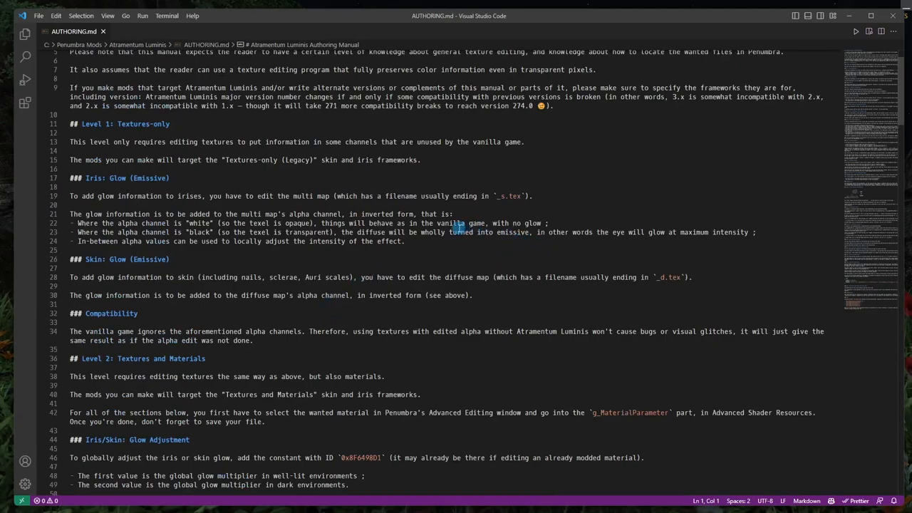
pyautogui.moveTo(436, 226)
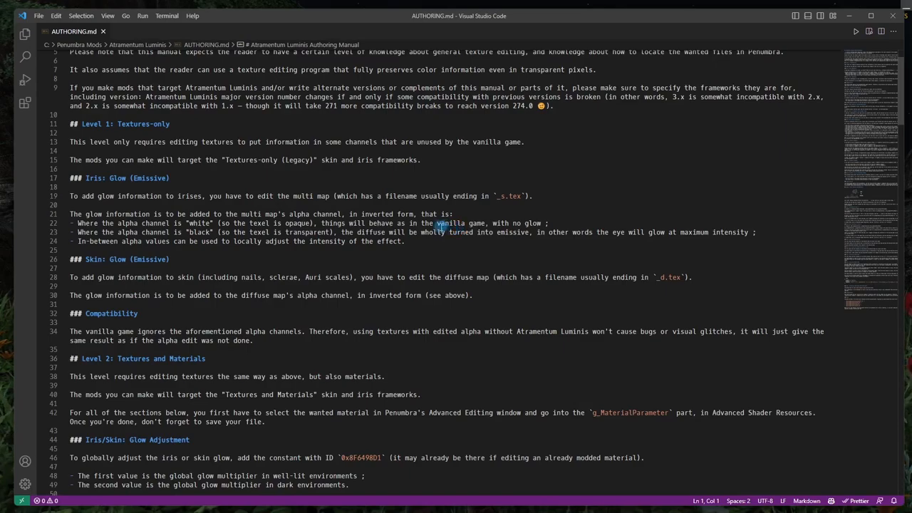
pyautogui.moveTo(403, 231)
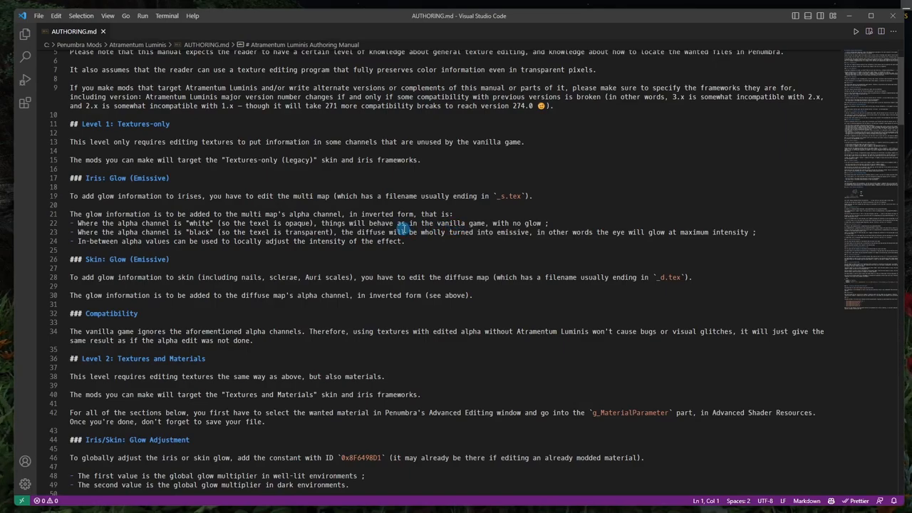
pyautogui.moveTo(754, 59)
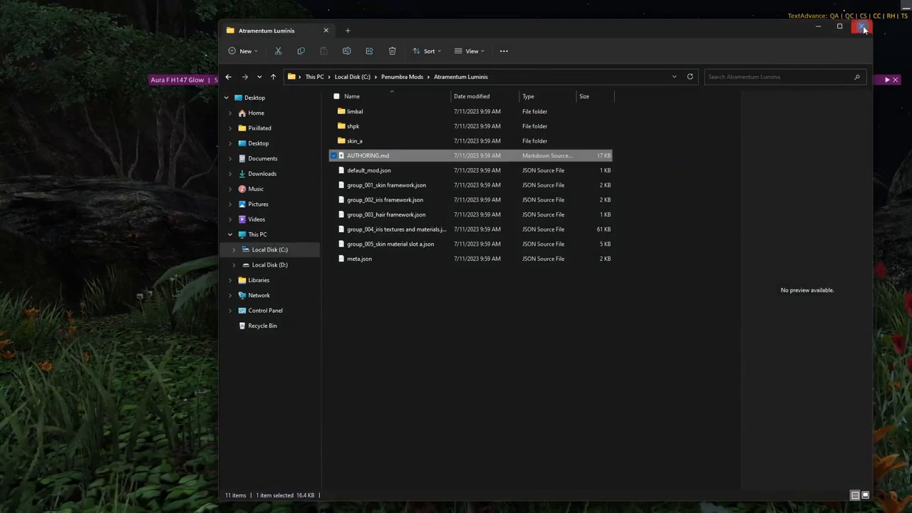
pyautogui.click(862, 27)
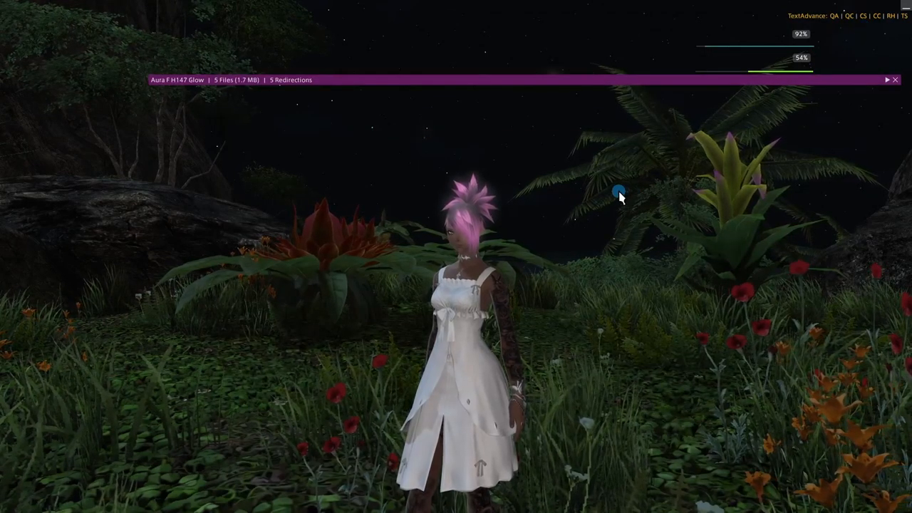